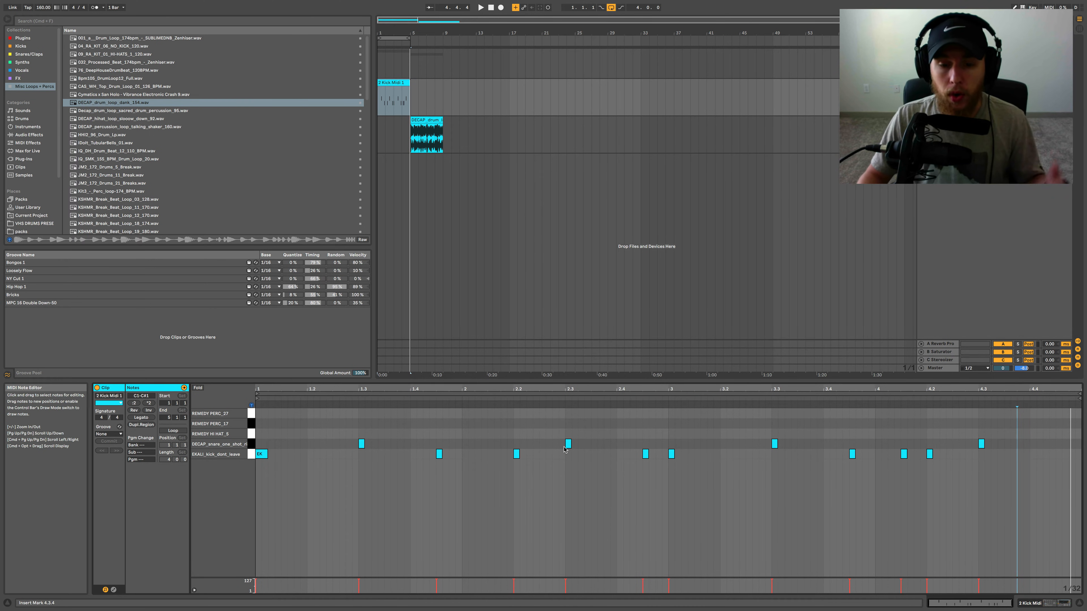
pyautogui.moveTo(562, 449)
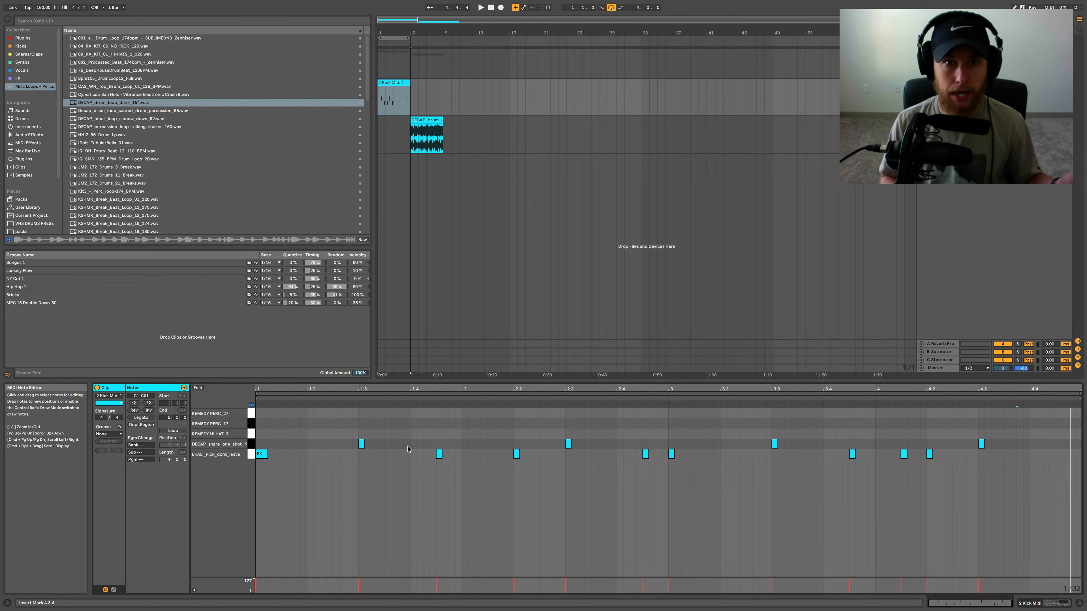
pyautogui.moveTo(420, 449)
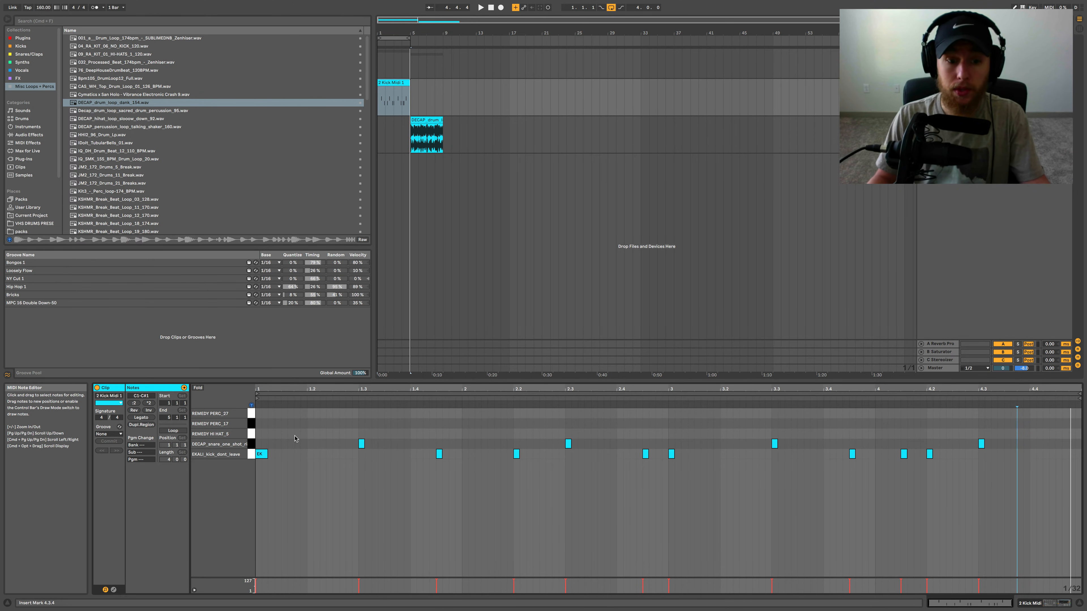
pyautogui.moveTo(491, 450)
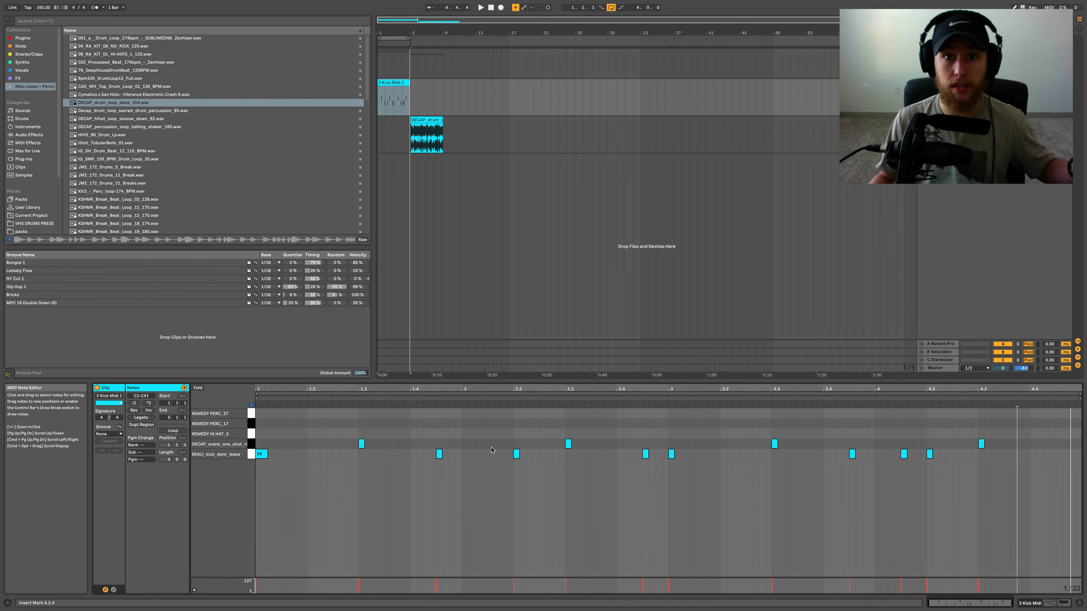
pyautogui.moveTo(319, 429)
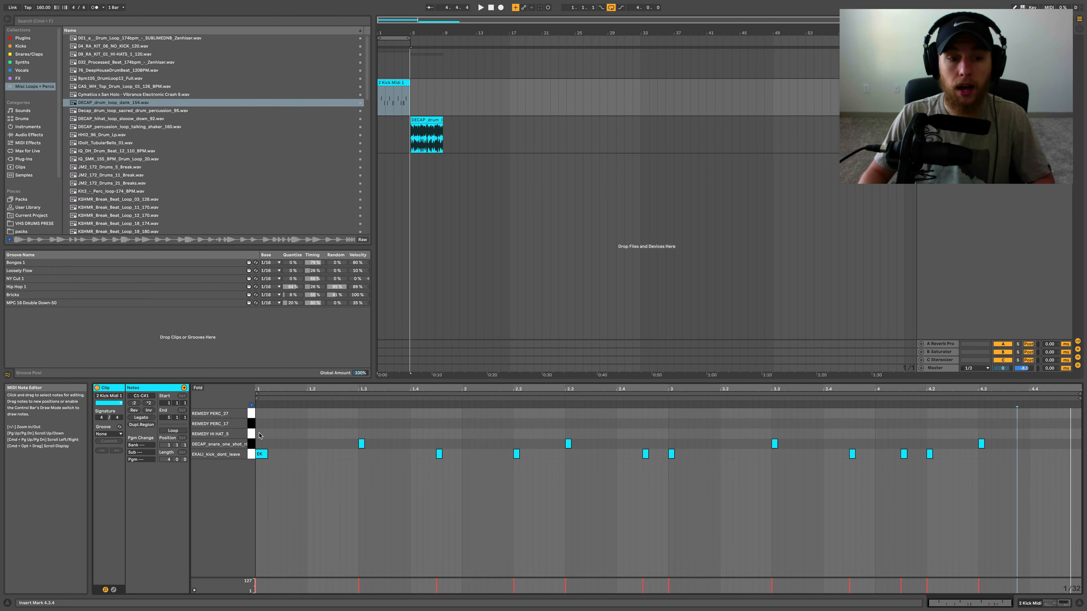
# Draw a hi-hat note at the loop start and duplicate it across the four bars.
pyautogui.click(259, 433)
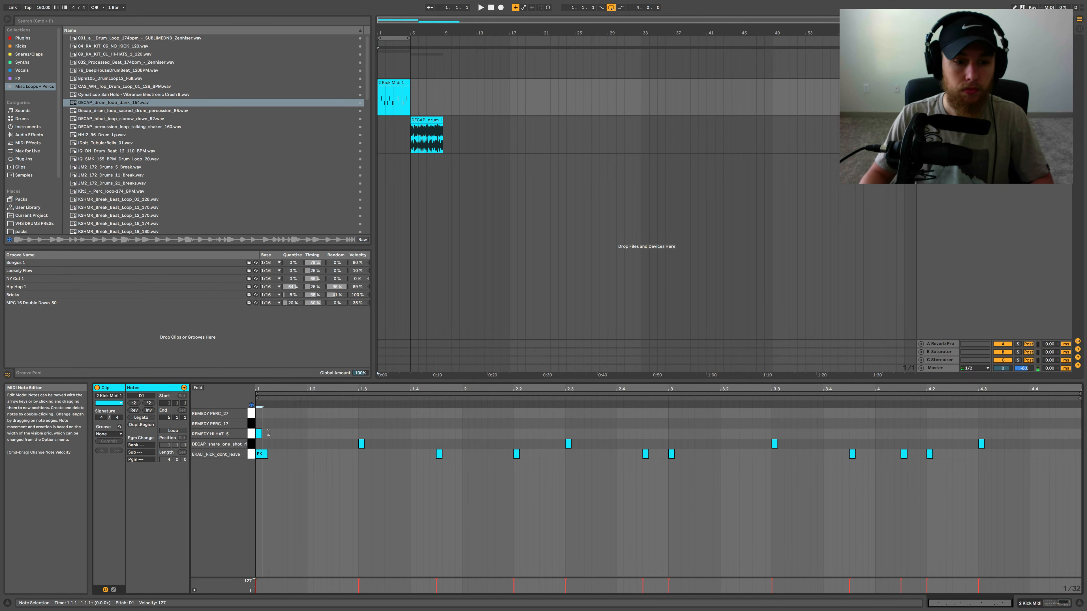
pyautogui.click(260, 434)
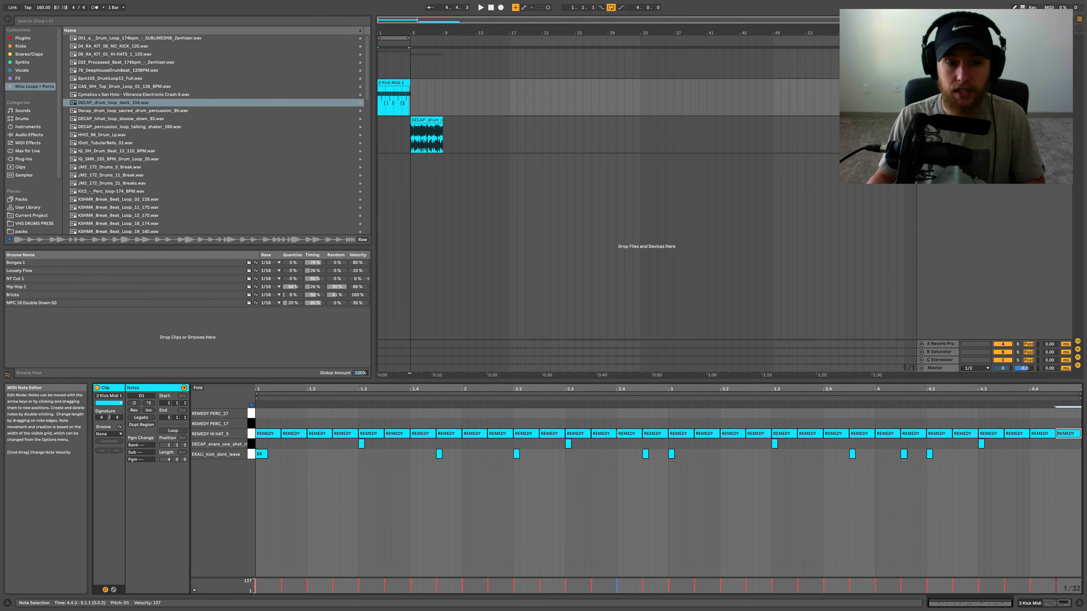
pyautogui.click(481, 7)
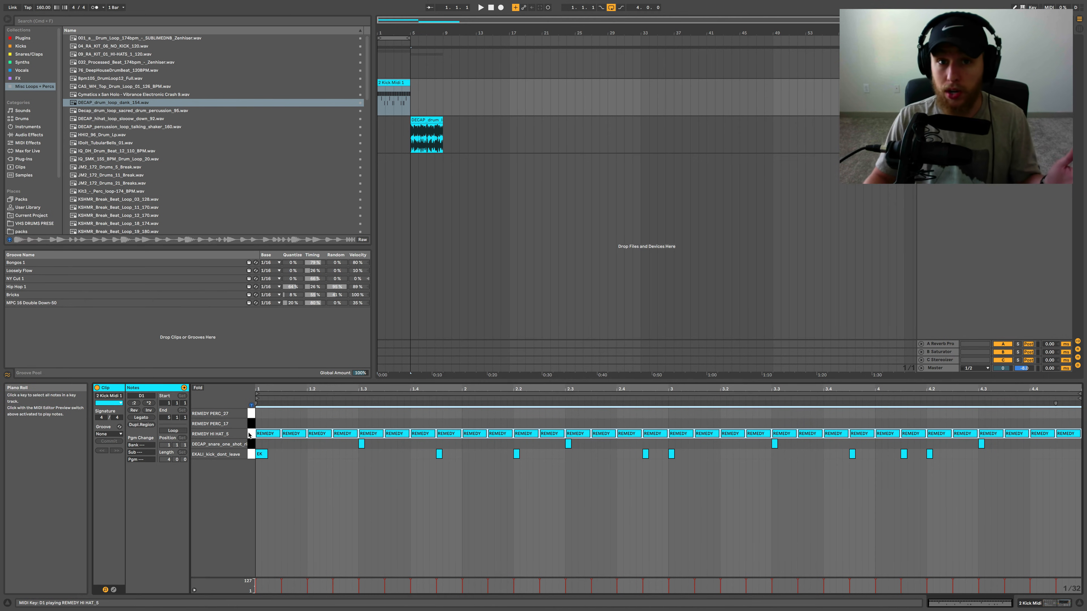
# Select every REMEDY HI HAT_5 note and lower their velocities below the kicks and snares.
pyautogui.click(266, 433)
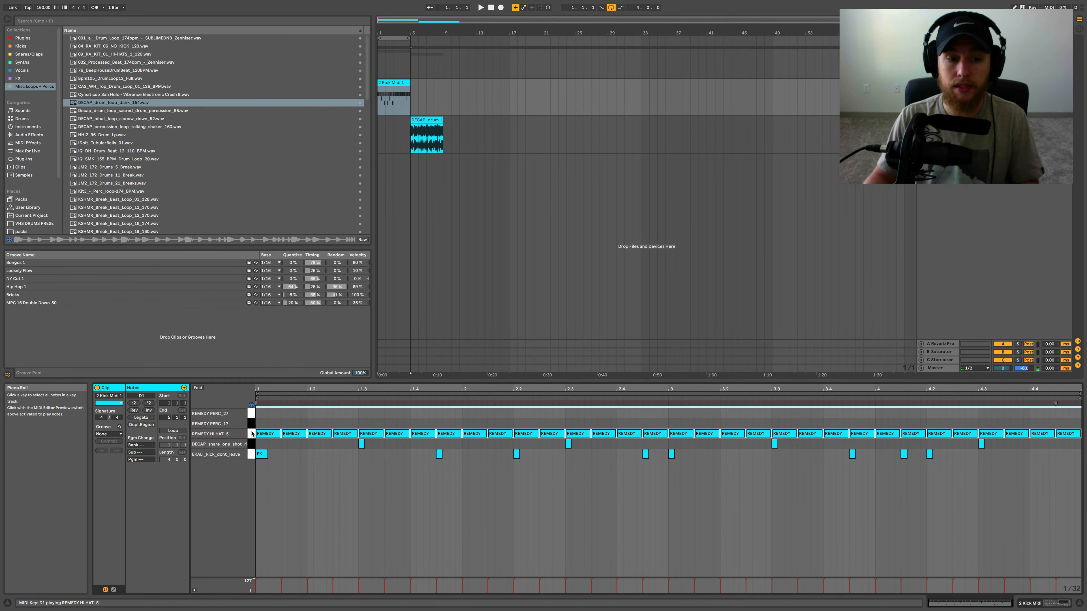
pyautogui.click(291, 433)
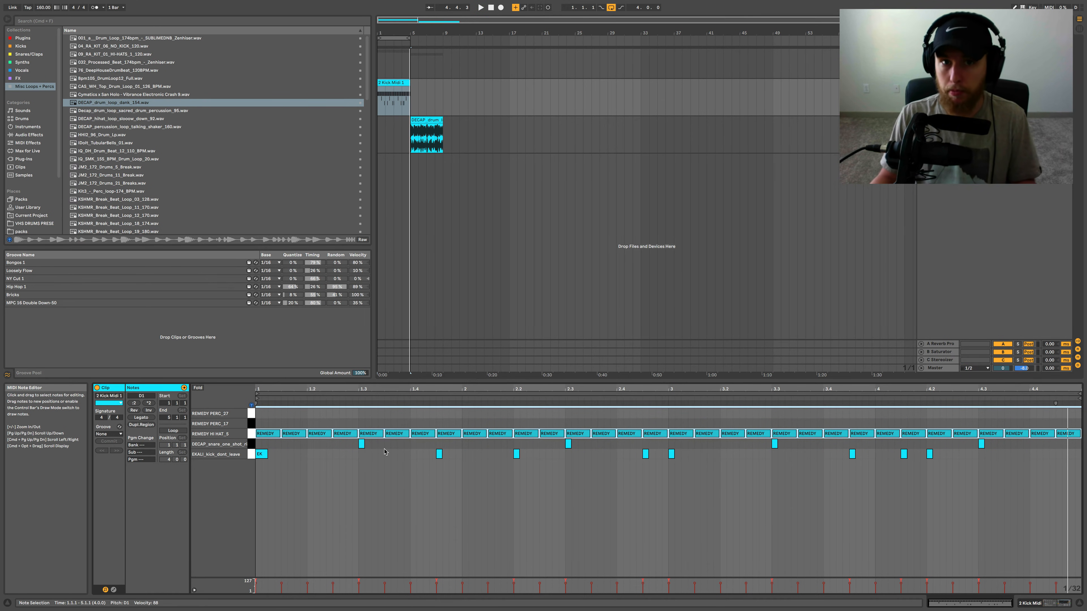
pyautogui.moveTo(303, 451)
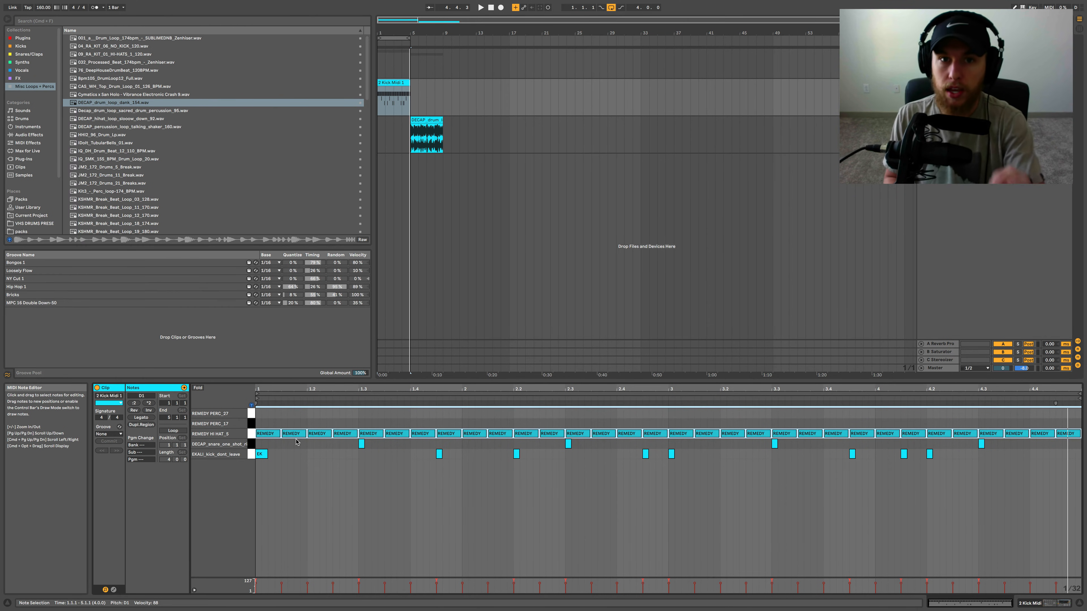
pyautogui.moveTo(309, 474)
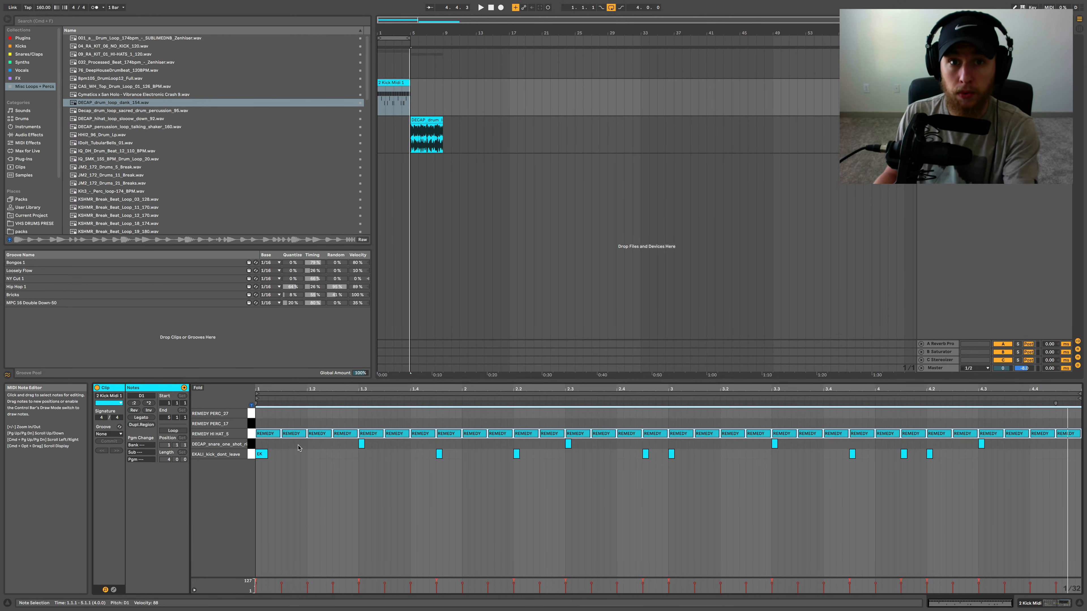
pyautogui.moveTo(288, 464)
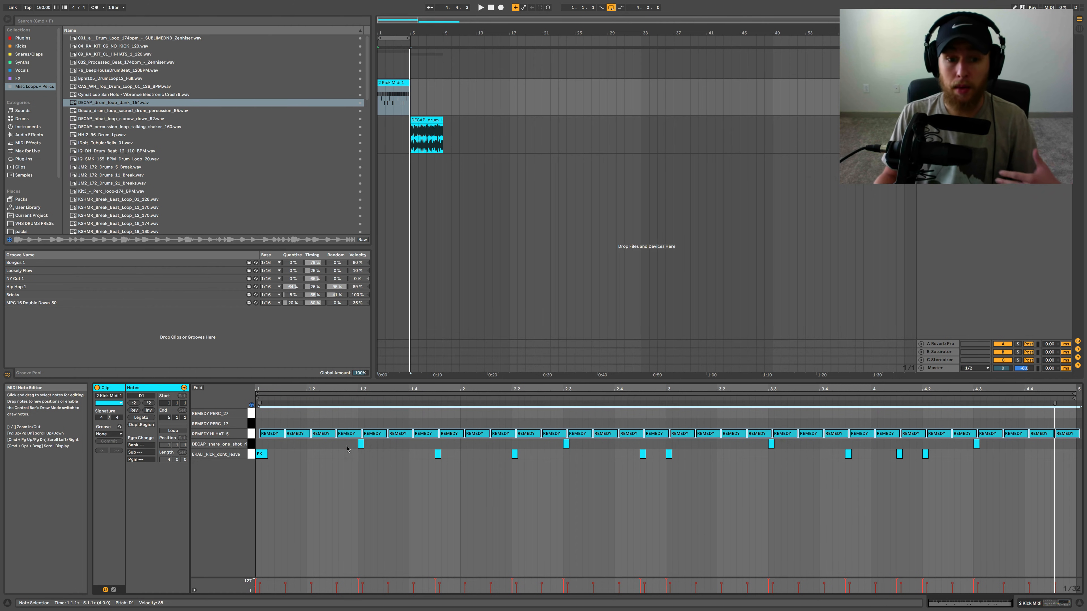
pyautogui.moveTo(313, 452)
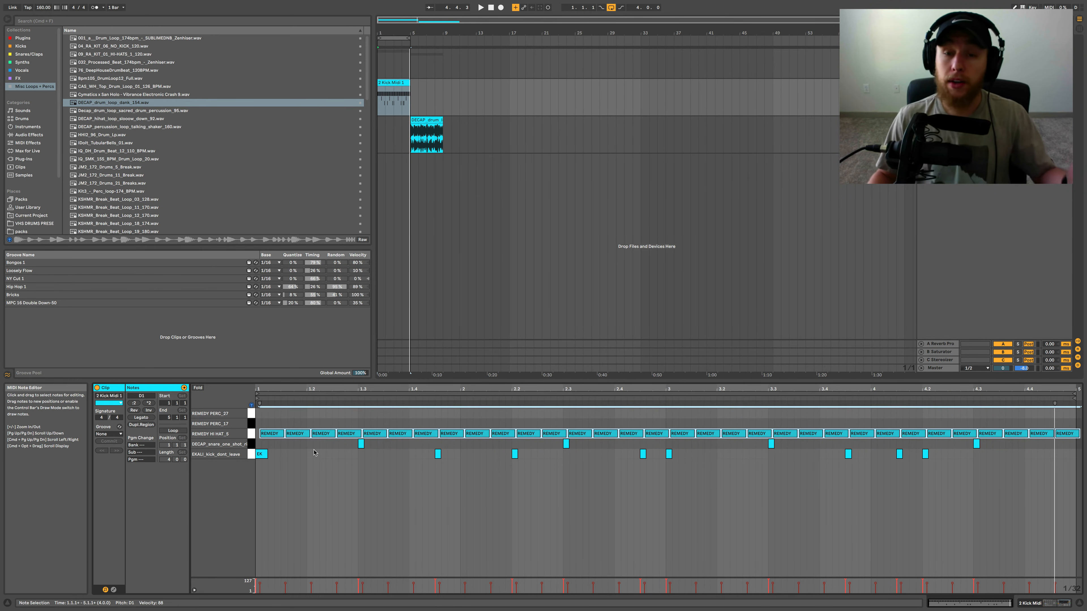
pyautogui.moveTo(373, 458)
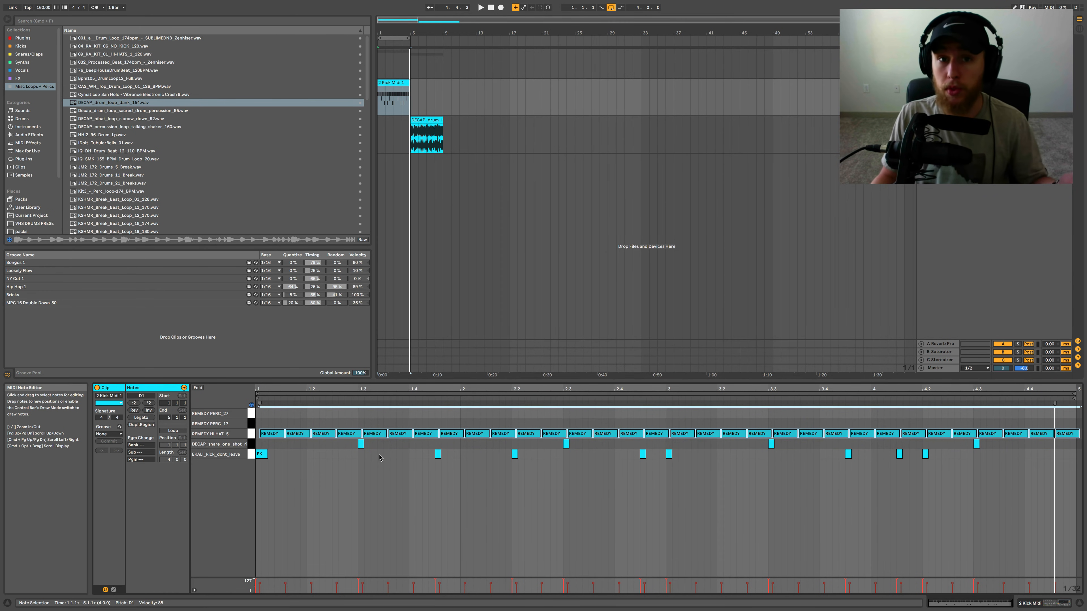
# Soften chosen groups of hi-hat notes, including those near the loop end, for varied levels.
pyautogui.click(269, 433)
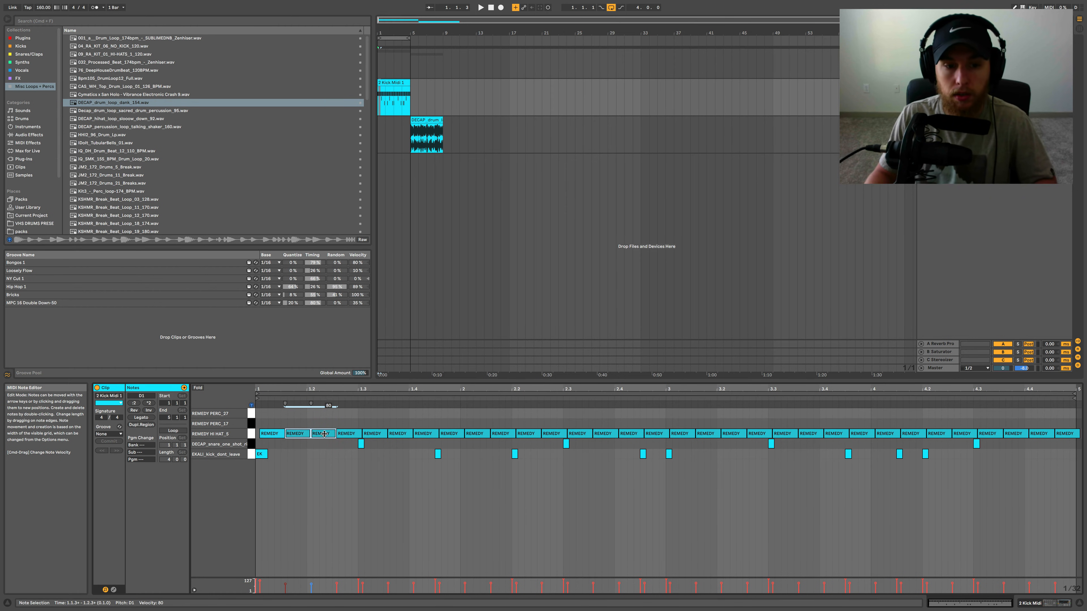
pyautogui.click(346, 433)
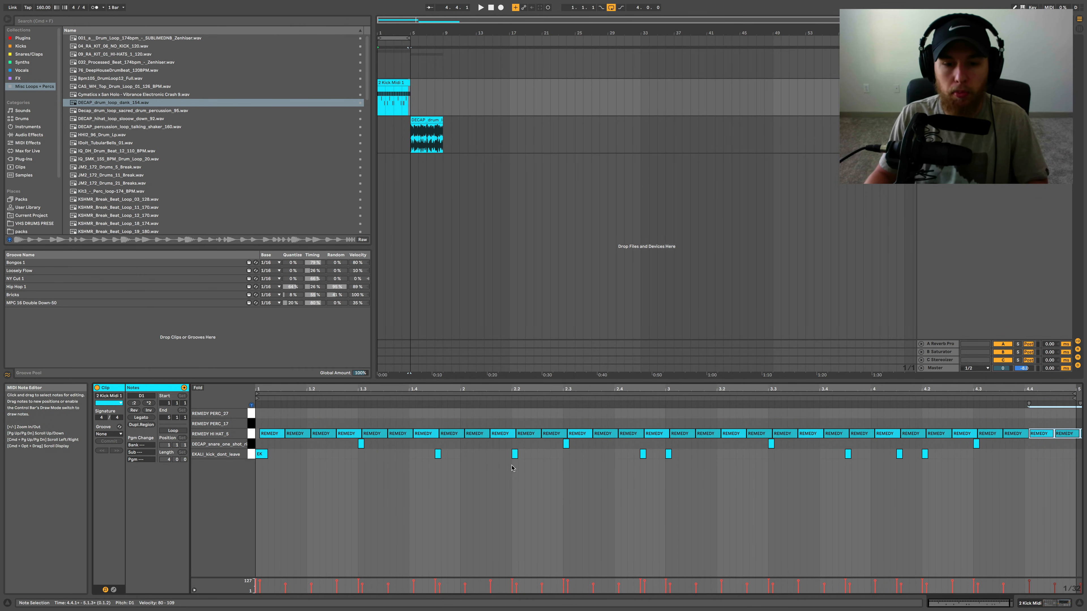
pyautogui.click(643, 454)
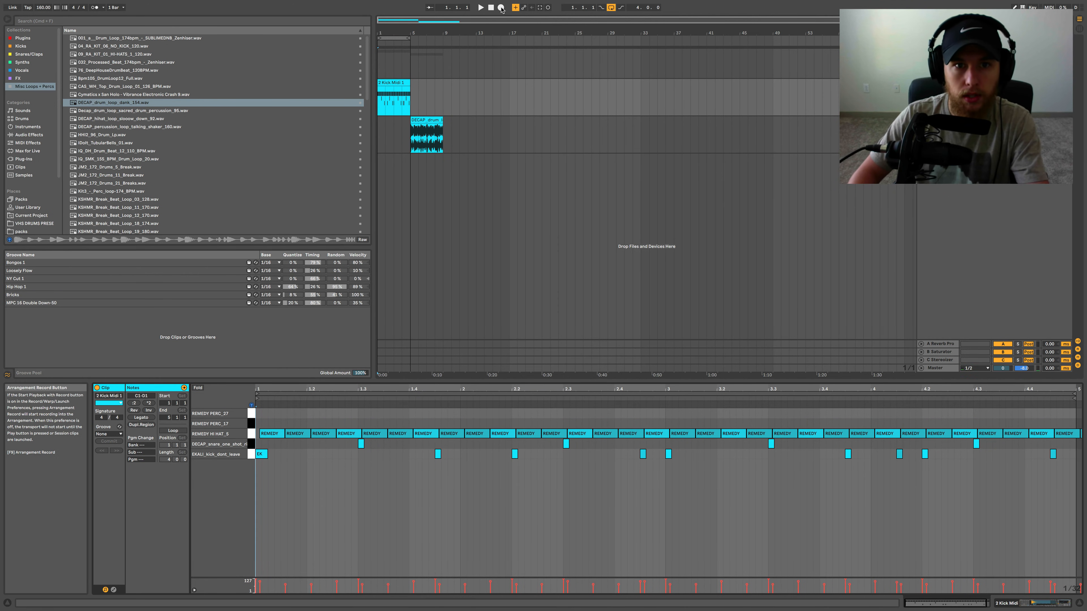
# Add a kick note on the kick lane at bar 4.4.
pyautogui.click(480, 7)
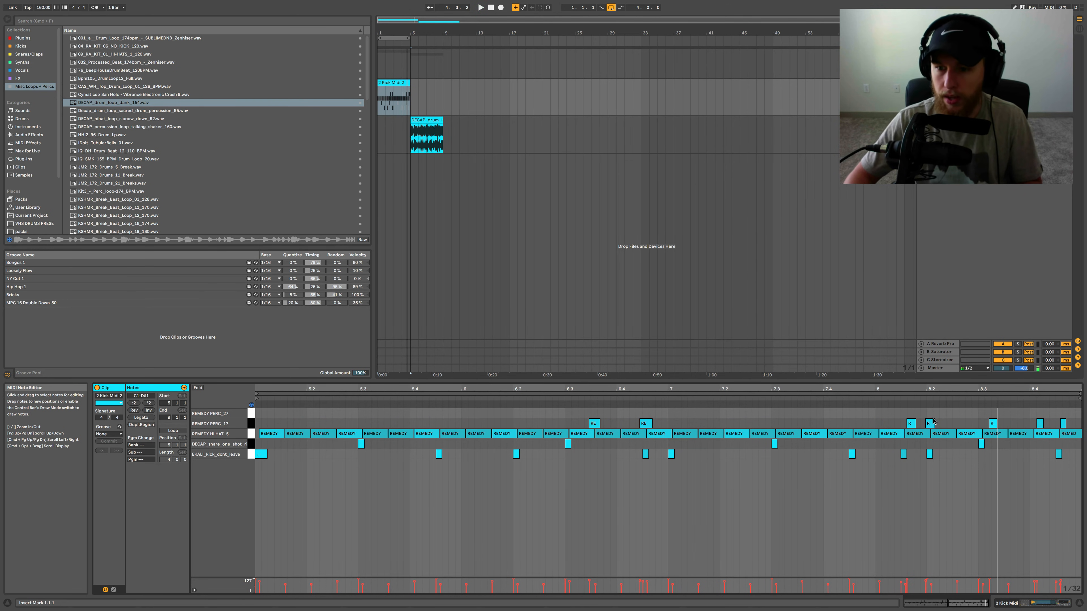
# Move the REMEDY PERC_17 hits in the final bar to new positions.
pyautogui.click(992, 424)
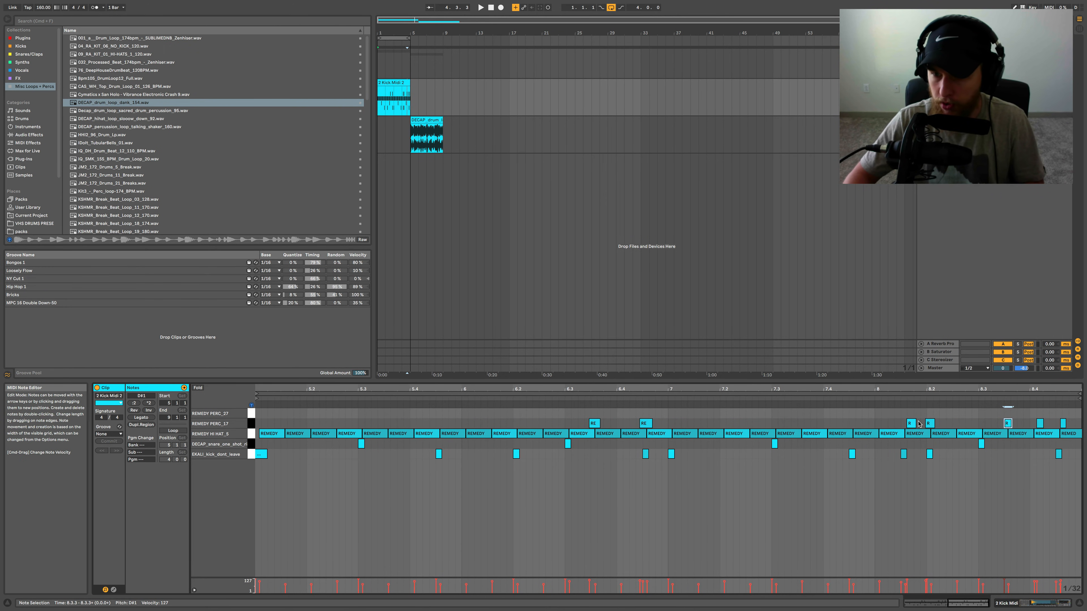
pyautogui.click(908, 424)
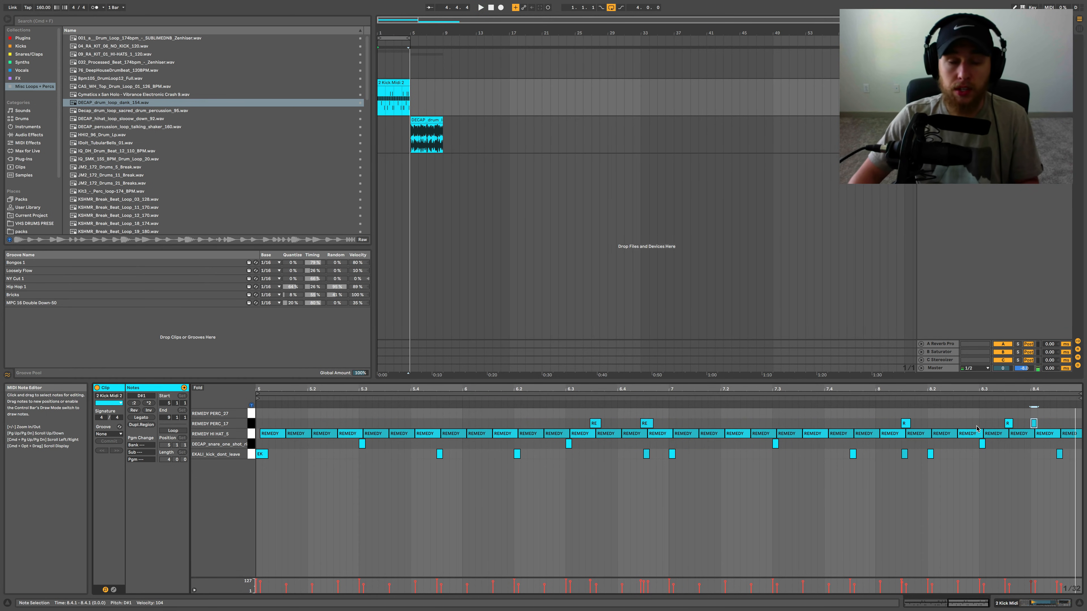
pyautogui.moveTo(1049, 419)
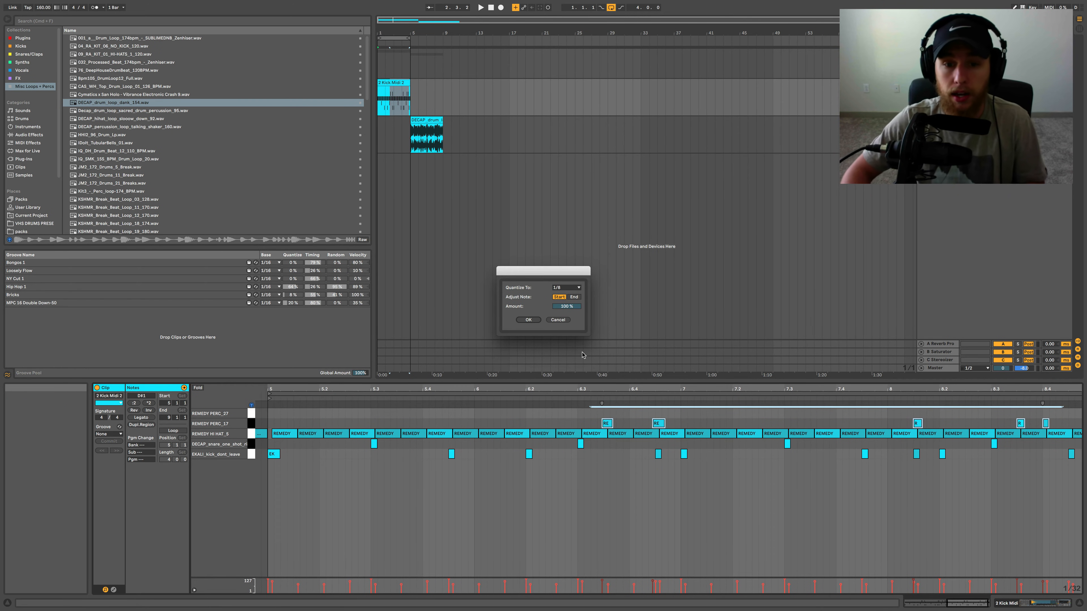
# Set the quantize grid for the percussion hits to 1/16 notes at 100% amount.
pyautogui.click(565, 287)
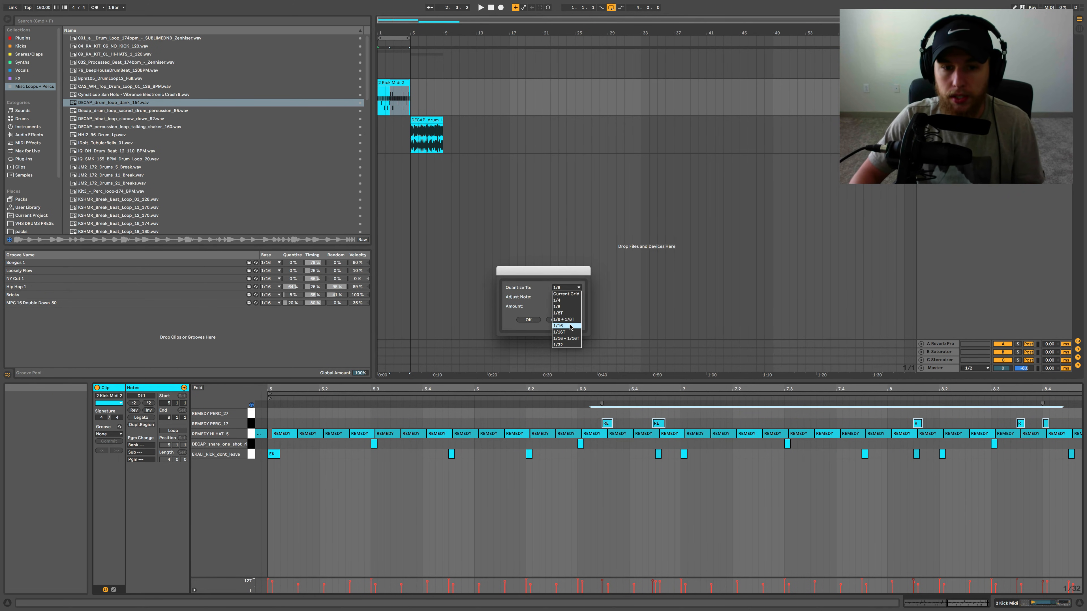
pyautogui.click(559, 326)
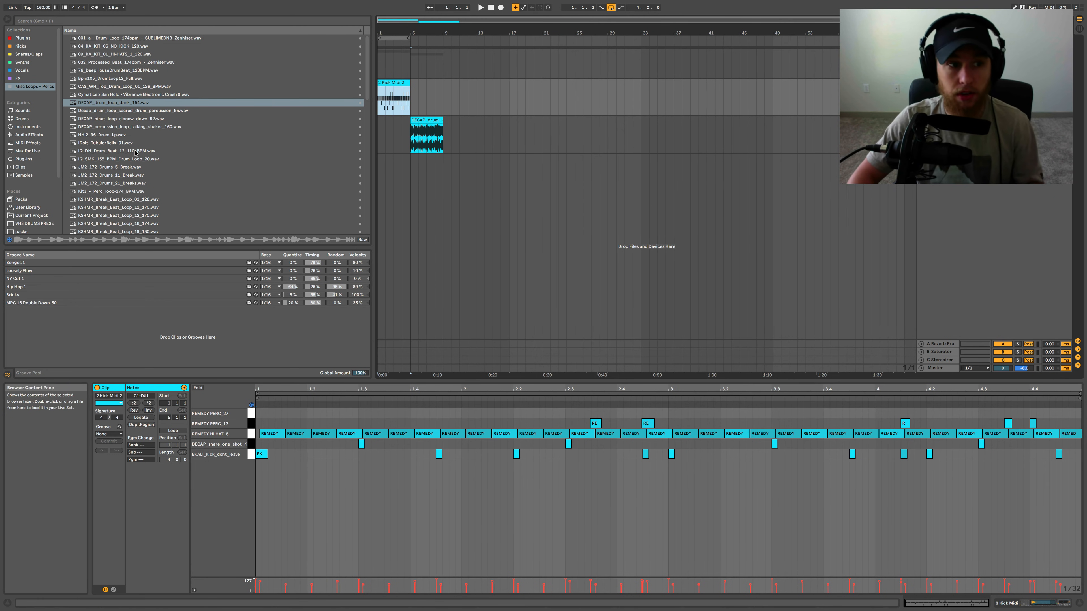
# Browse Packs to the Core Library's Swing and Groove folder and audition the Notator 8B and 8C Swing grooves.
pyautogui.click(21, 199)
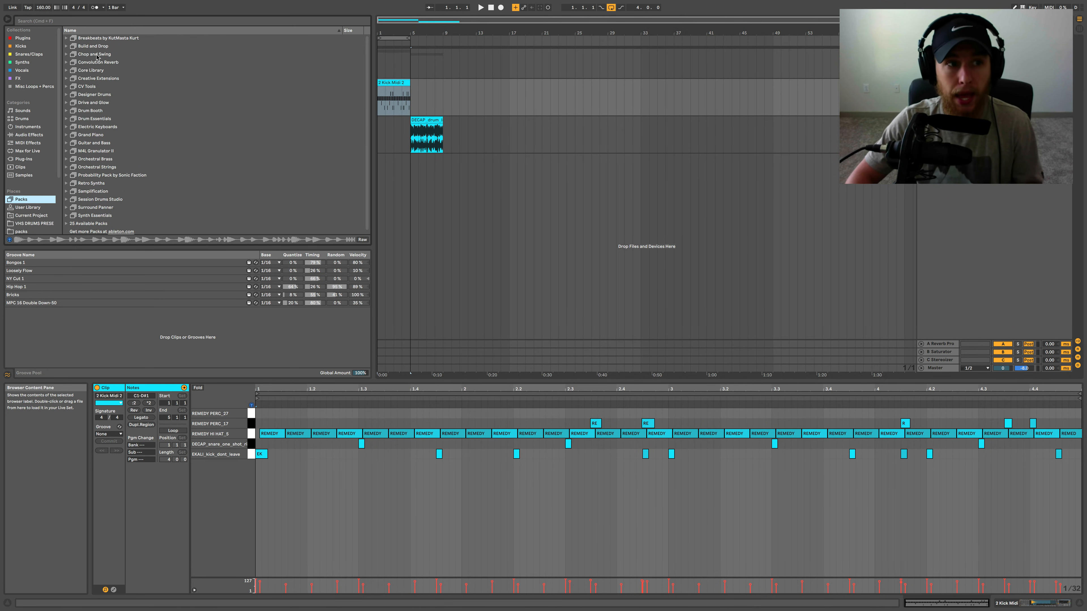
pyautogui.click(94, 55)
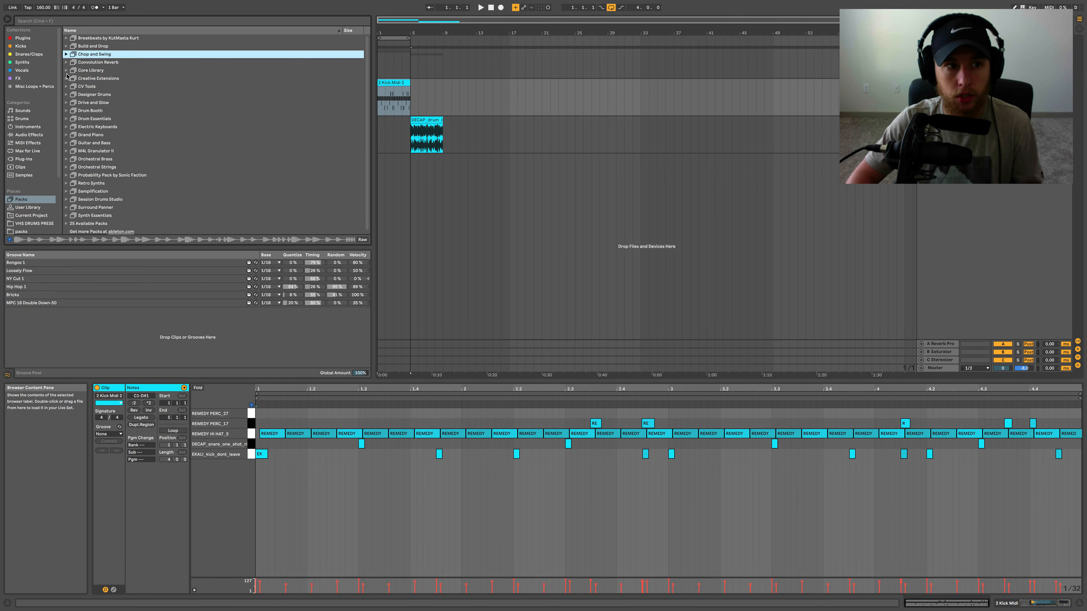
pyautogui.click(66, 70)
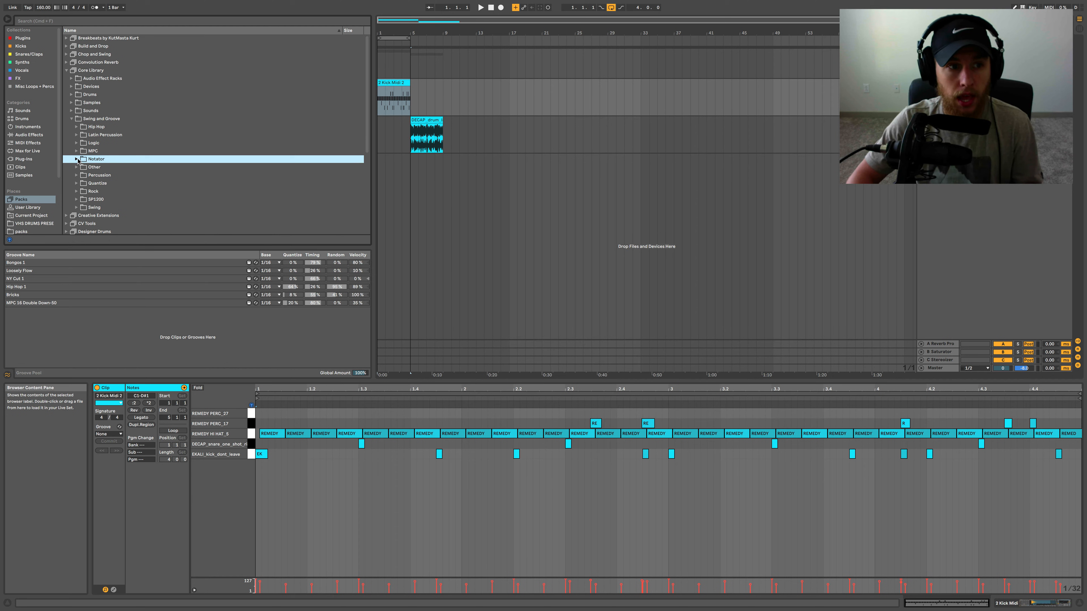
pyautogui.click(75, 158)
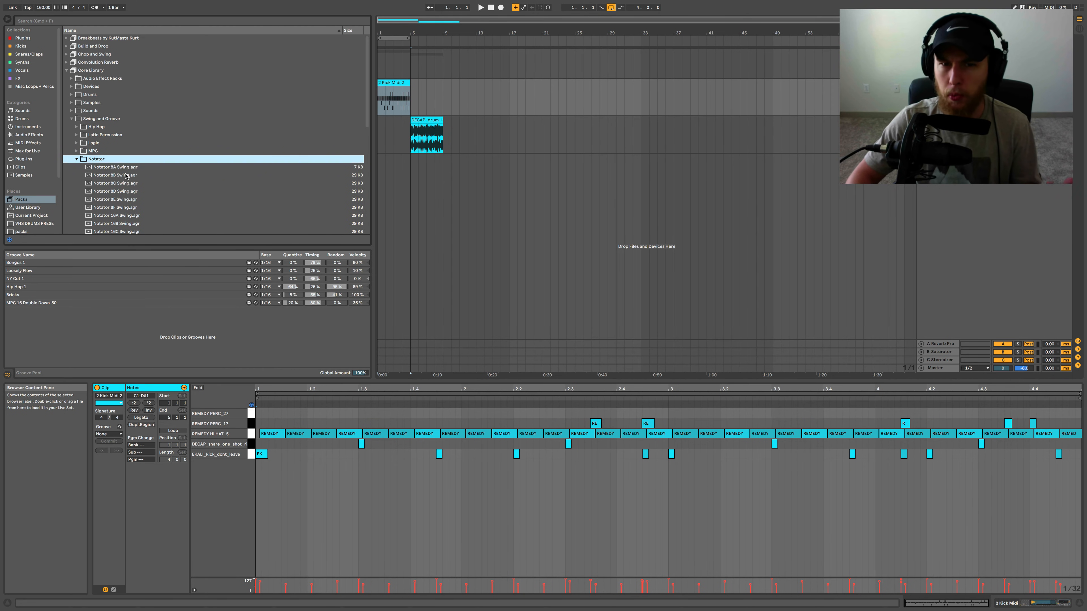
pyautogui.click(115, 175)
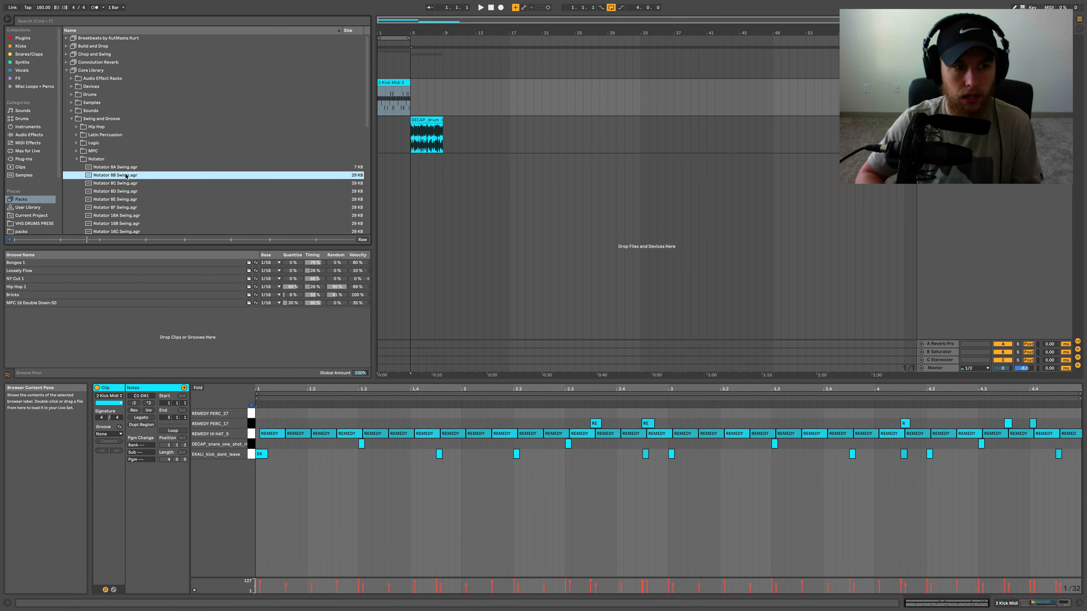
pyautogui.click(114, 183)
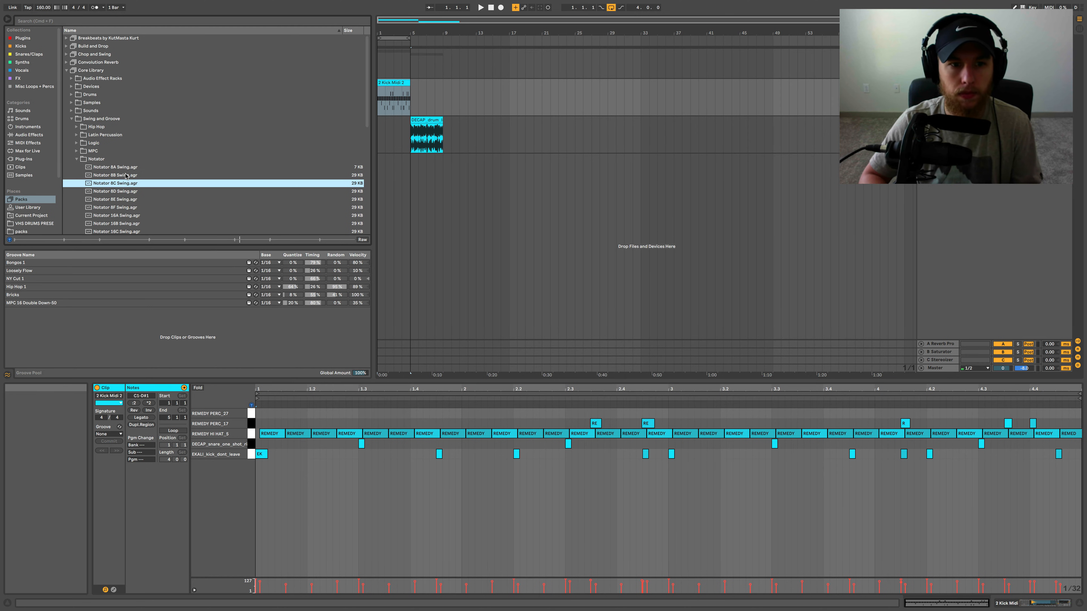
# Collapse Notator and audition the Bongos 1 groove from the Percussion folder.
pyautogui.click(76, 159)
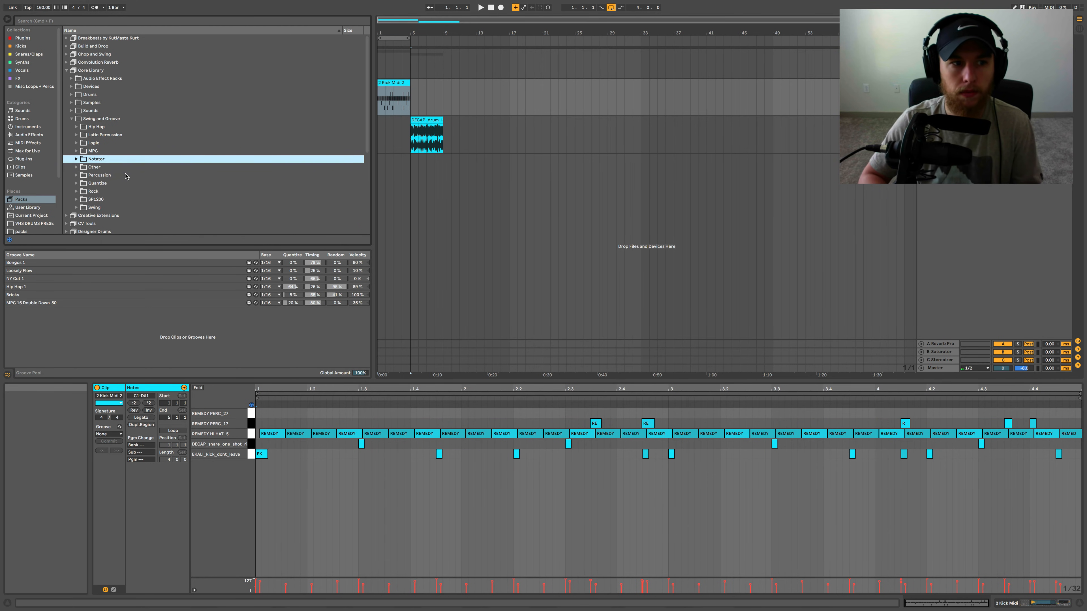
pyautogui.click(75, 175)
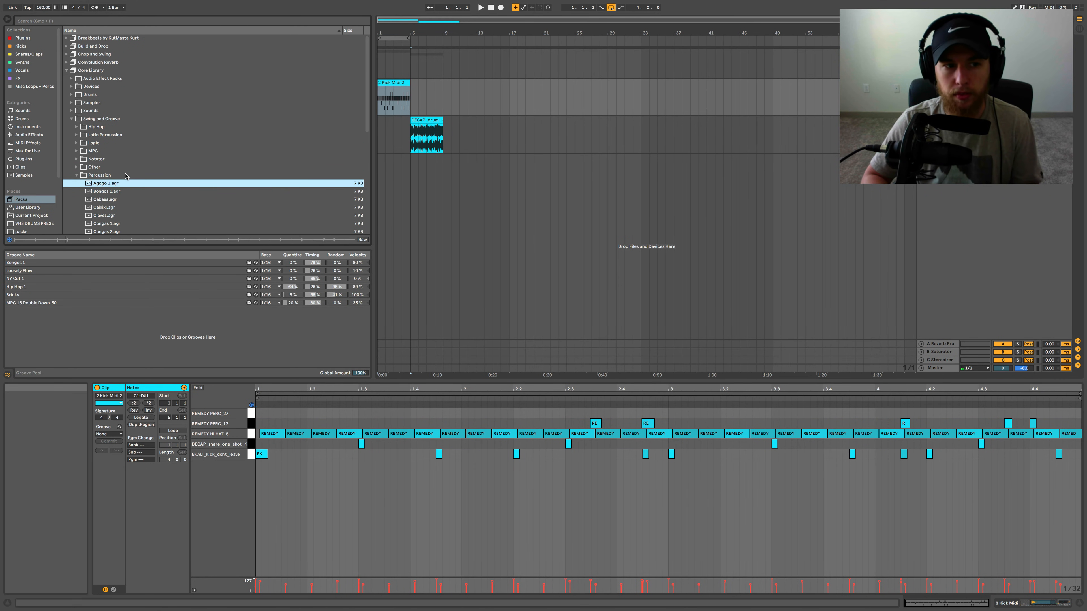
pyautogui.click(106, 190)
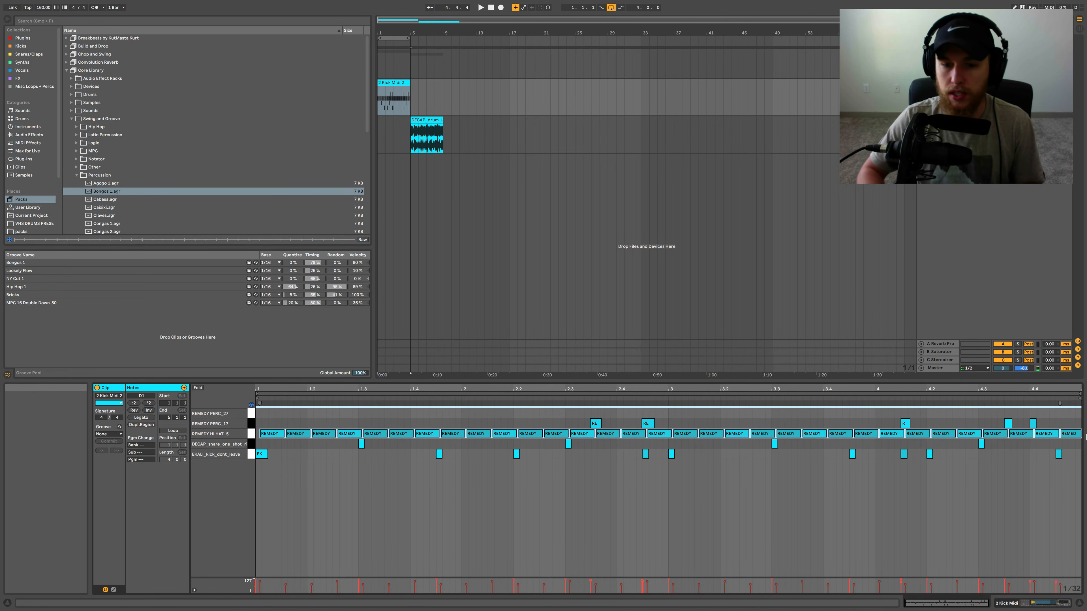
# Quantize the percussion hits to 1/16 at roughly 64% strength, then reselect the REMEDY PERC_17 row.
pyautogui.click(594, 424)
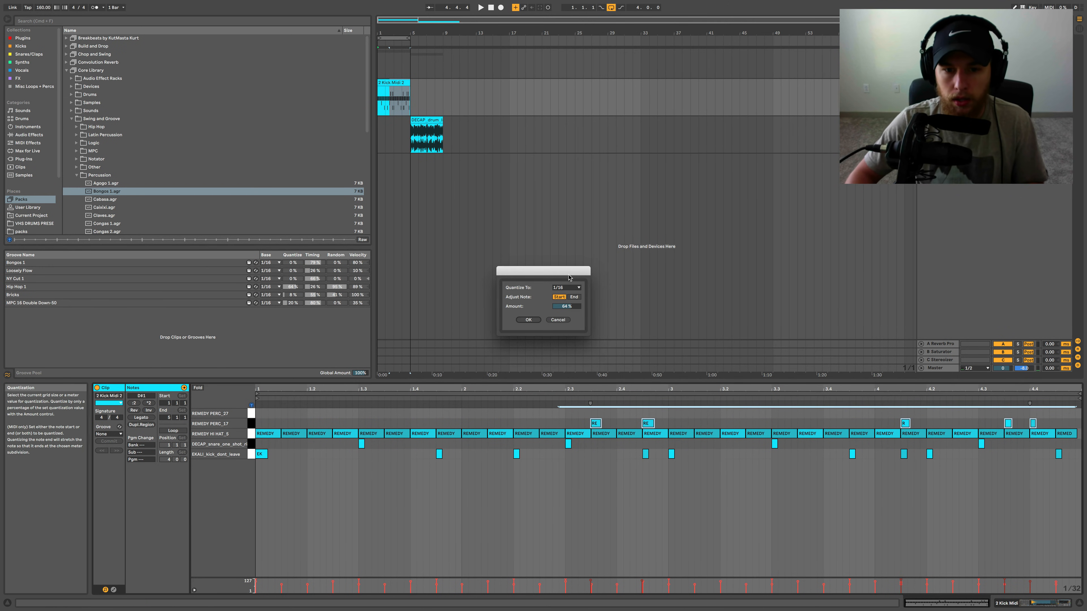
pyautogui.click(566, 287)
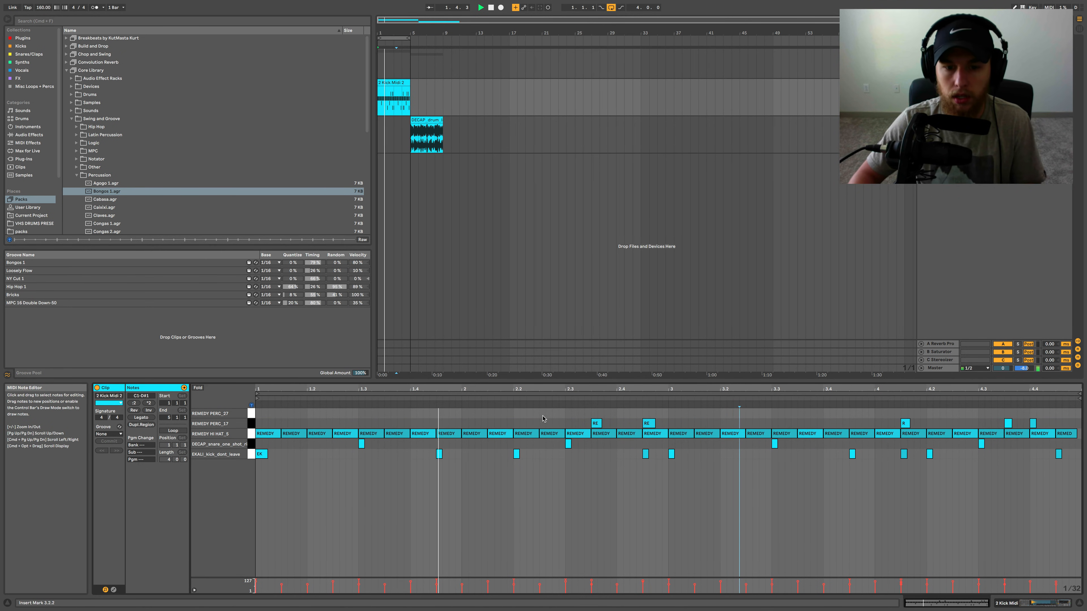
pyautogui.click(265, 433)
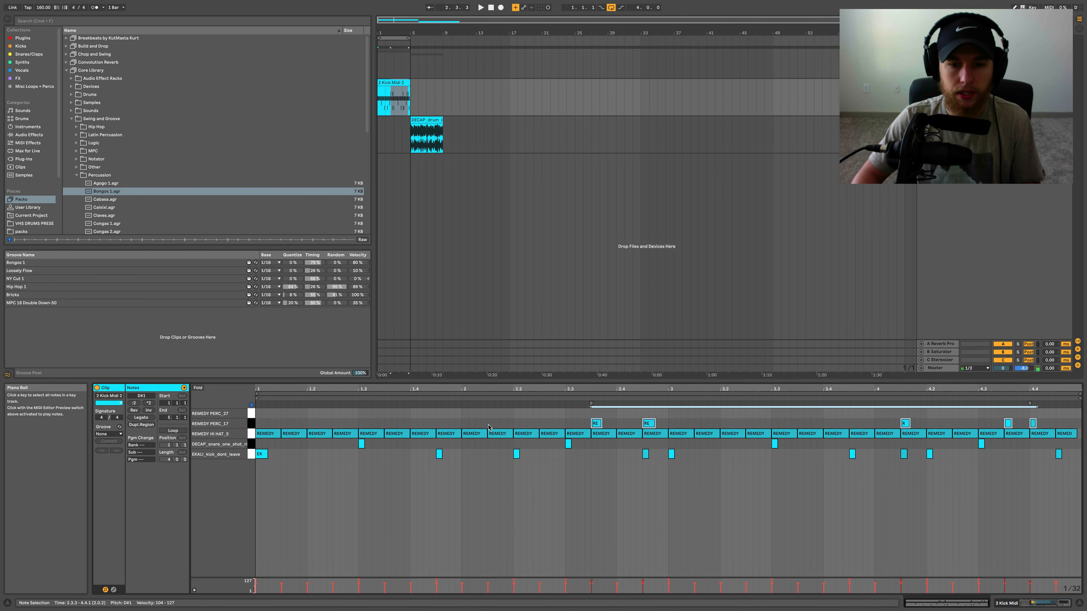
pyautogui.moveTo(522, 426)
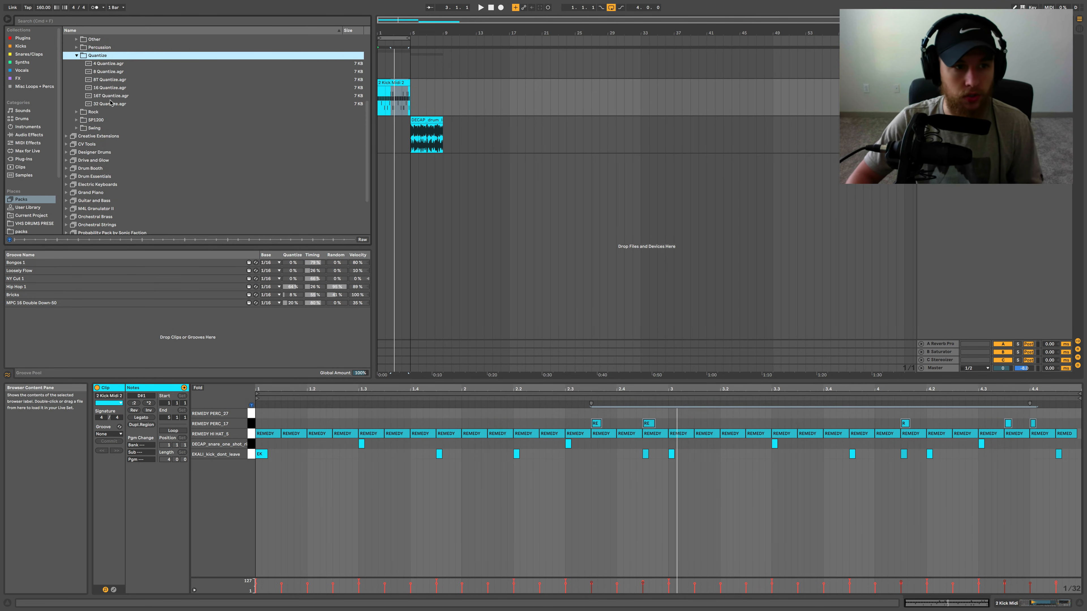
# Preview the 8T Quantize groove, collapse Quantize and audition a groove from the Percussion folder.
pyautogui.click(108, 79)
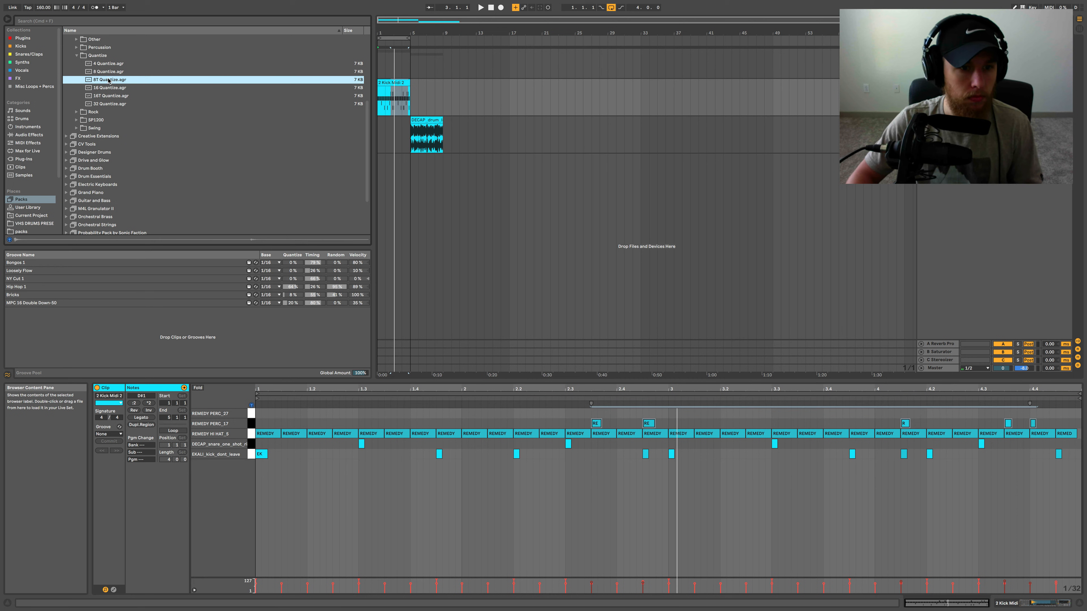
pyautogui.click(77, 55)
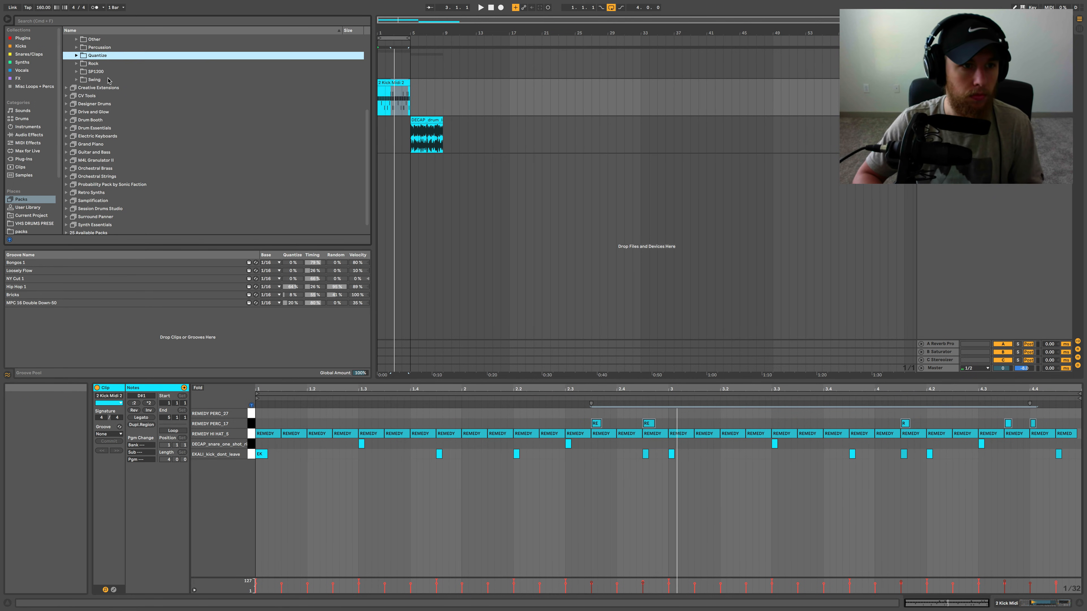
pyautogui.click(77, 47)
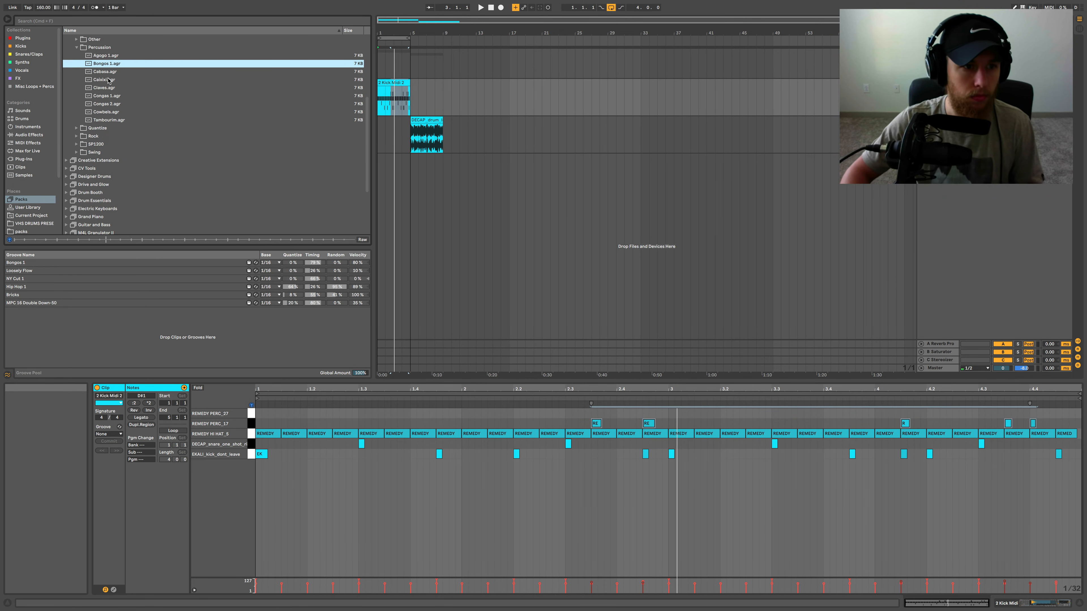
pyautogui.click(103, 87)
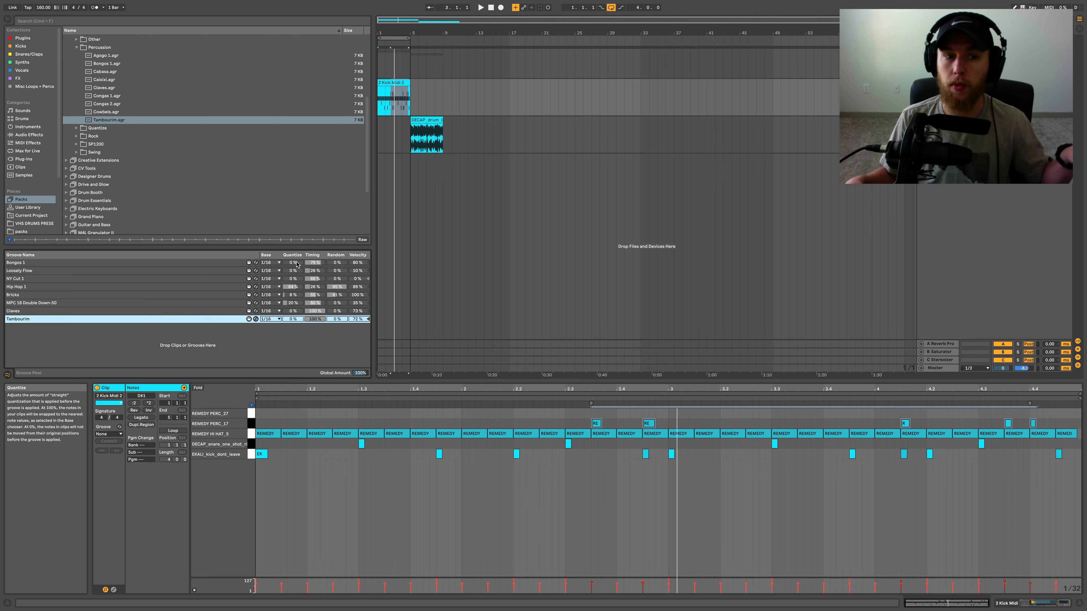
pyautogui.moveTo(313, 263)
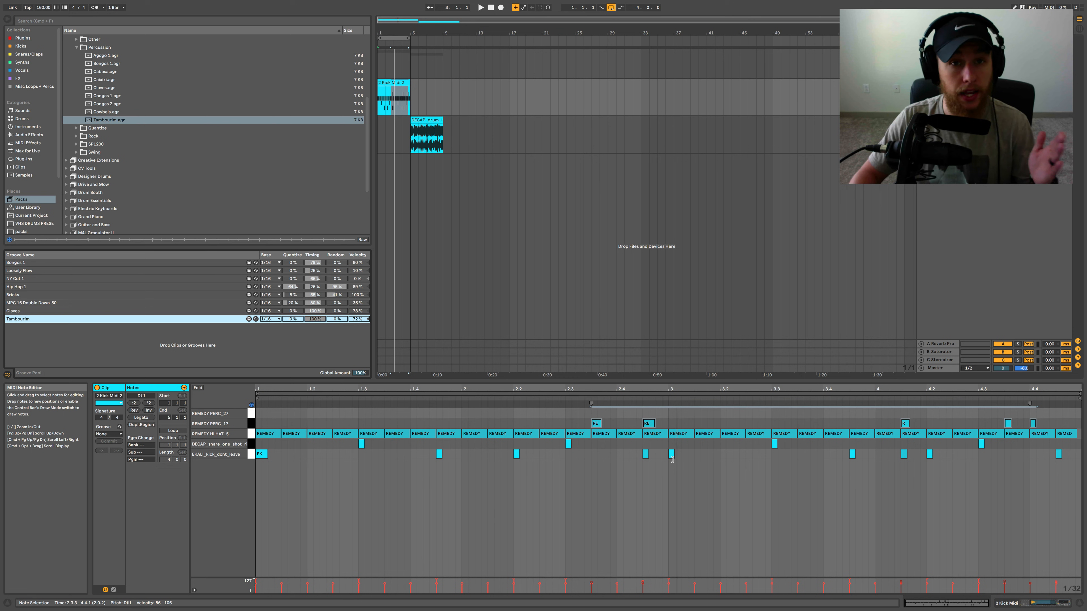
pyautogui.moveTo(617, 472)
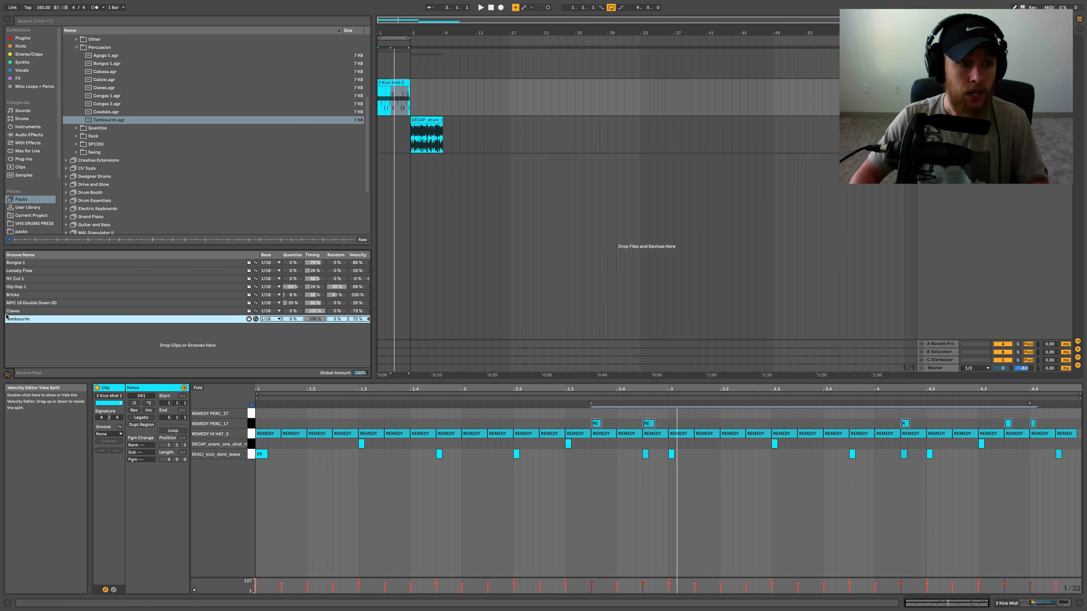
# Choose the Claves groove in the groove pool as the clip's groove.
pyautogui.click(107, 433)
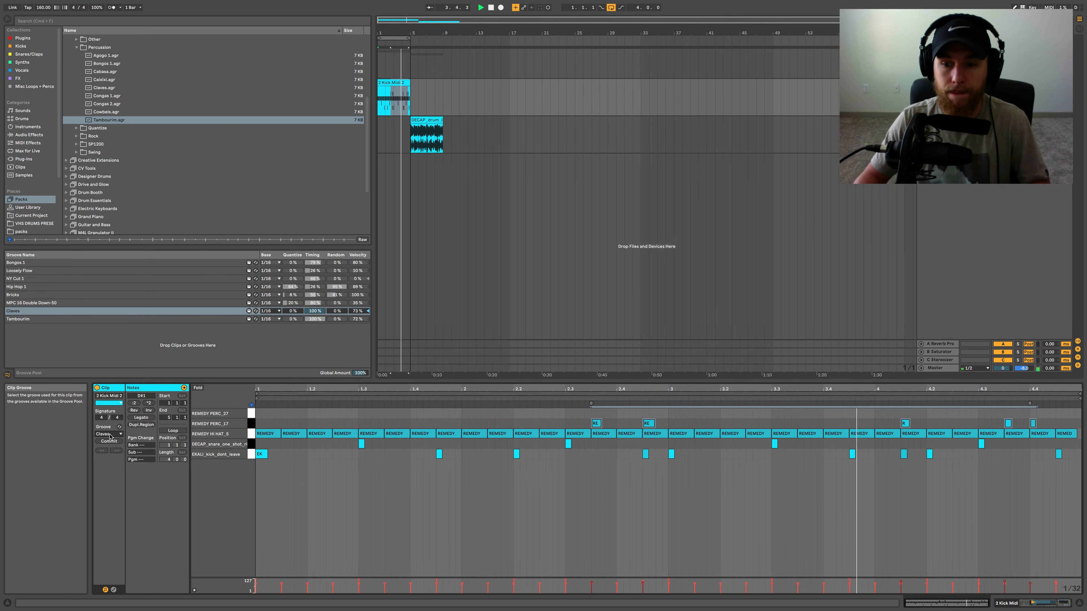
# Put the Claves groove on the drum clip with 16% quantize and 23% velocity.
pyautogui.click(492, 7)
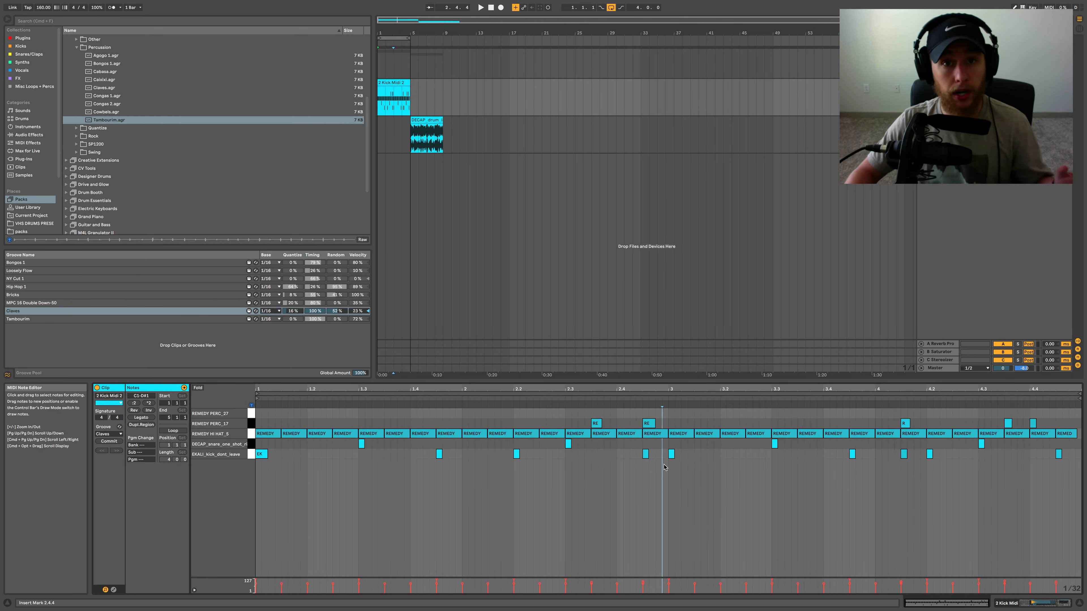
pyautogui.moveTo(657, 463)
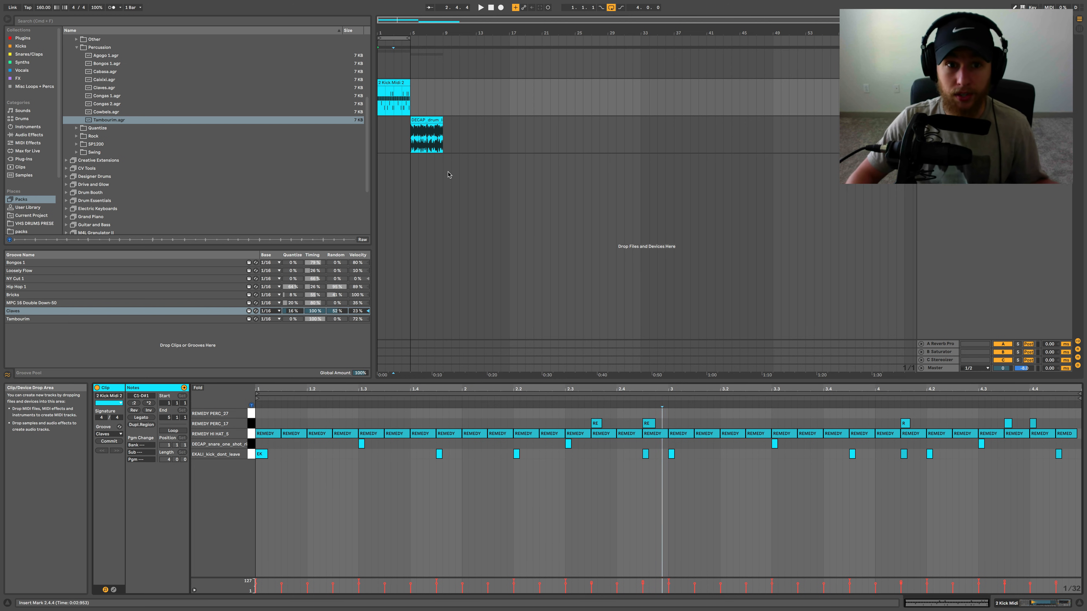
# Show the DECAP drum loop's waveform in the Clip View, no groove assigned yet.
pyautogui.click(426, 132)
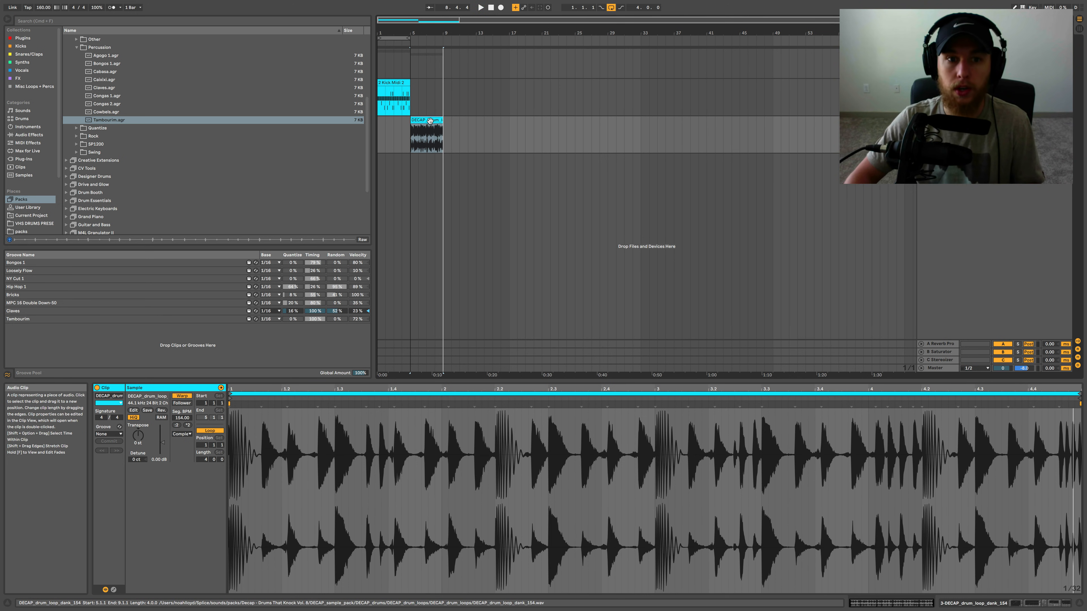
# Extract a groove from the DECAP audio loop into the Groove Pool and tweak its amounts.
pyautogui.rightClick(426, 136)
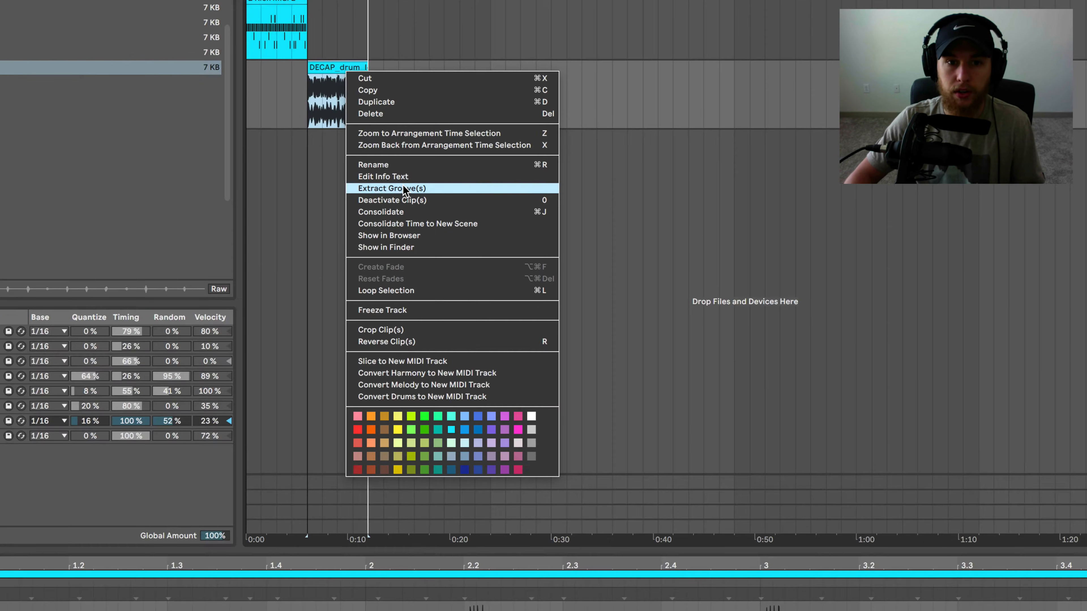
pyautogui.click(390, 188)
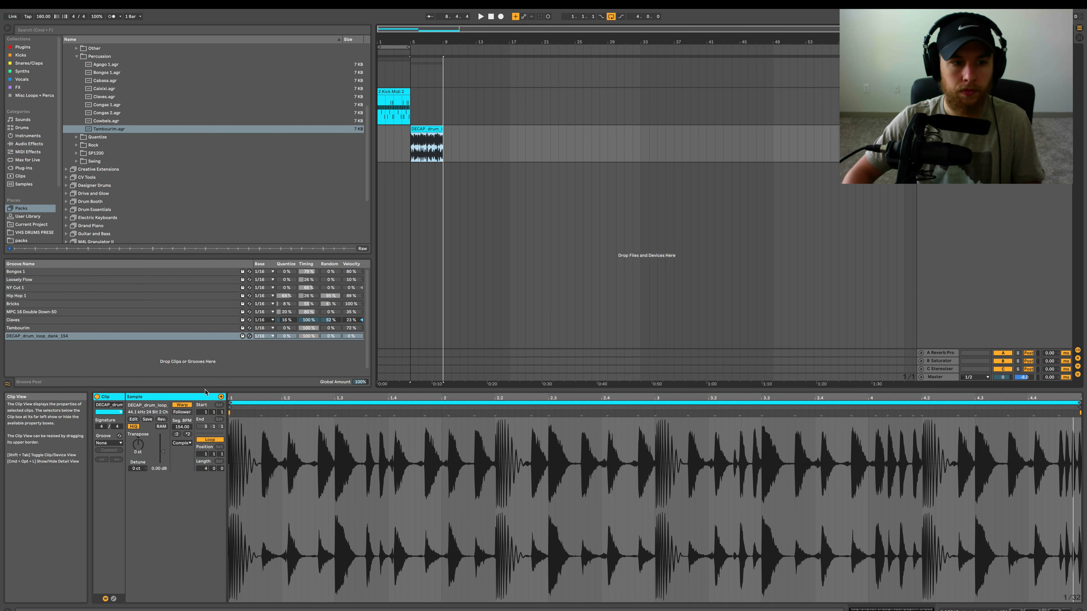
pyautogui.click(41, 336)
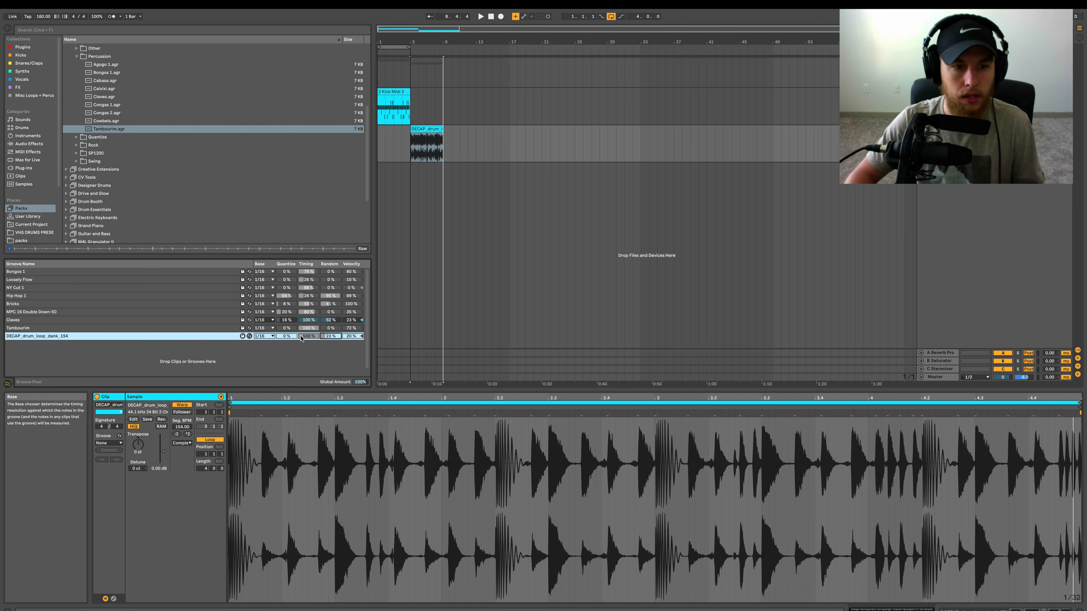
pyautogui.click(266, 336)
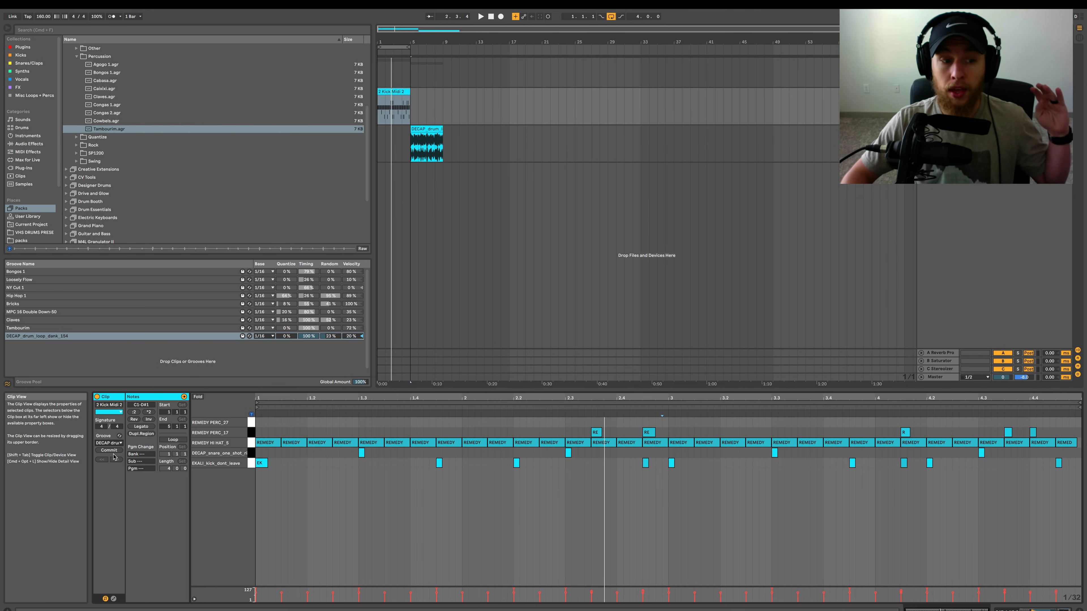
pyautogui.moveTo(108, 451)
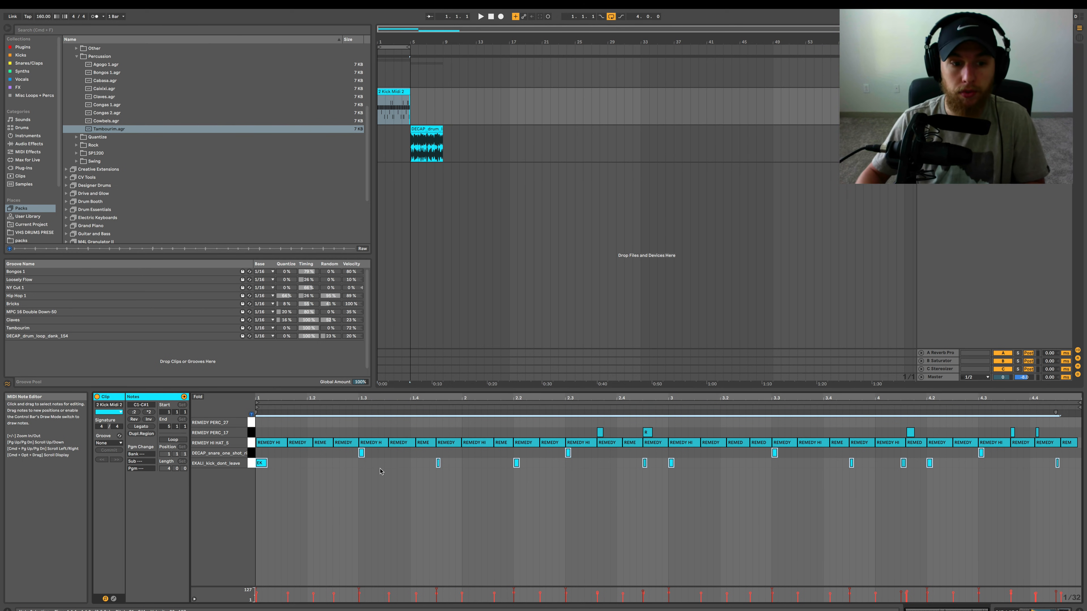
# Commit the DECAP groove into the drum clip's notes and play it back.
pyautogui.click(481, 16)
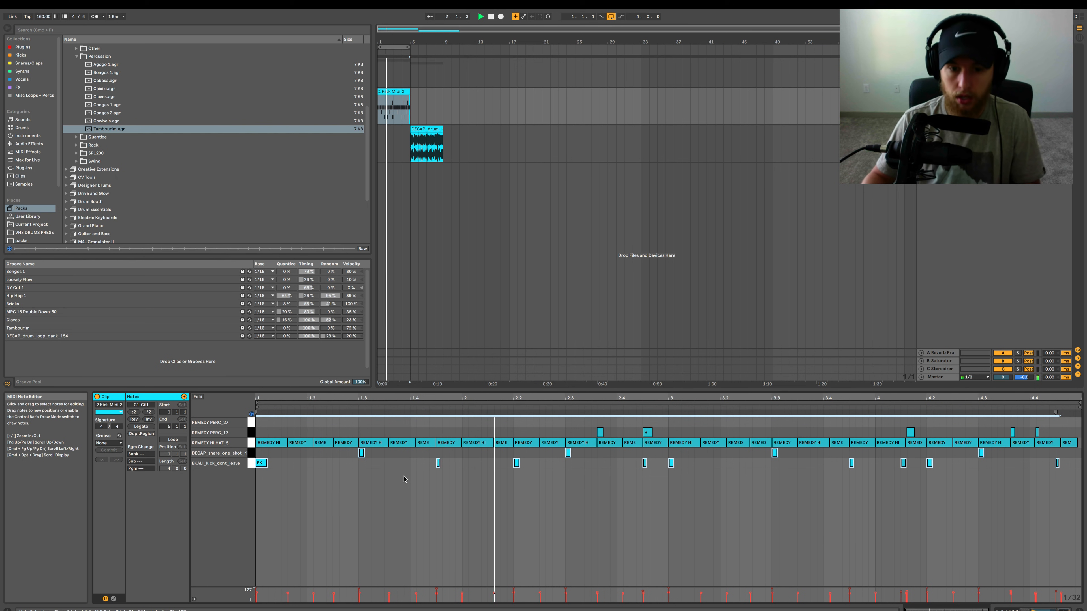